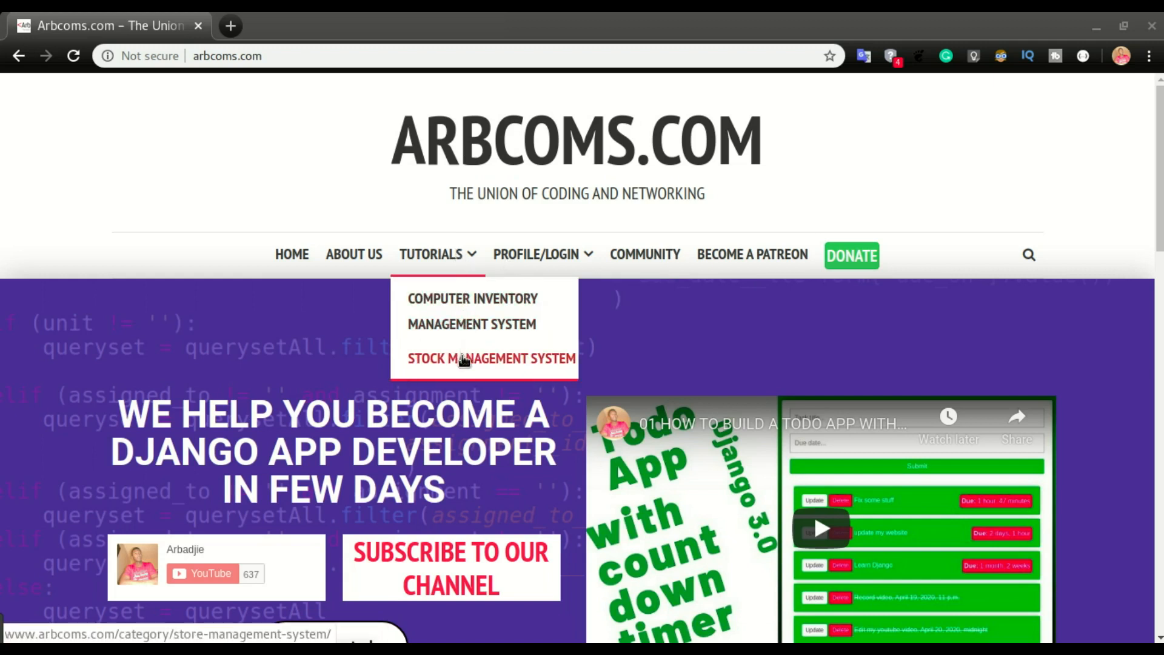
# Open the Store Management System category and the post '12 – How to add Bootstrap to Django using CDN'
pyautogui.click(491, 358)
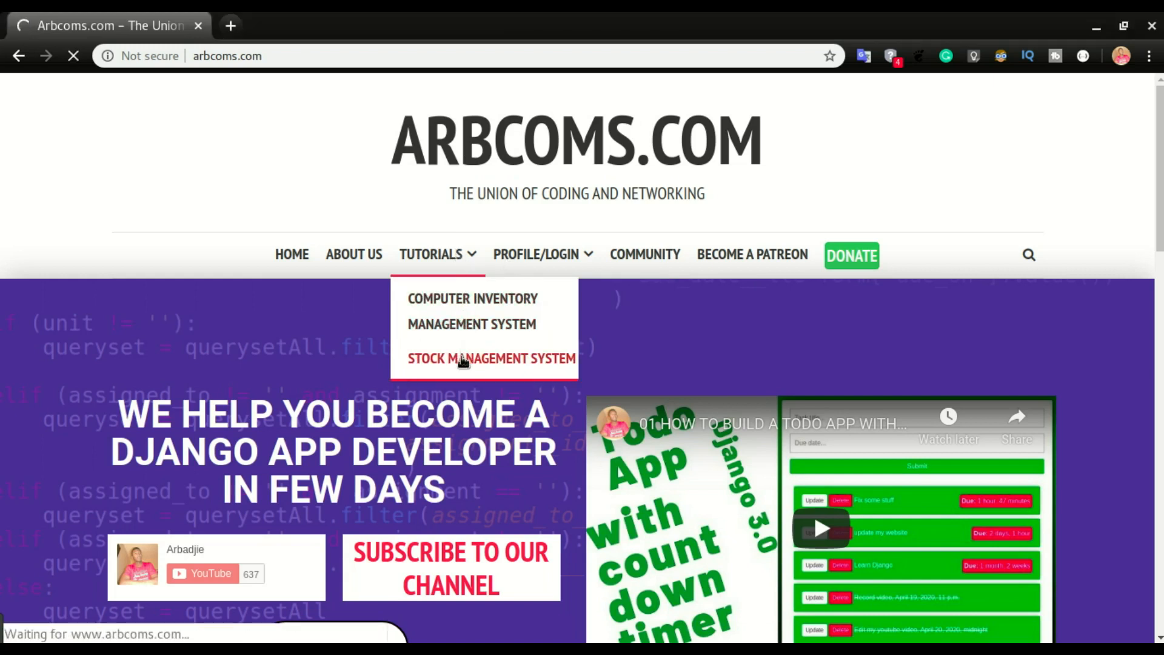
pyautogui.click(491, 357)
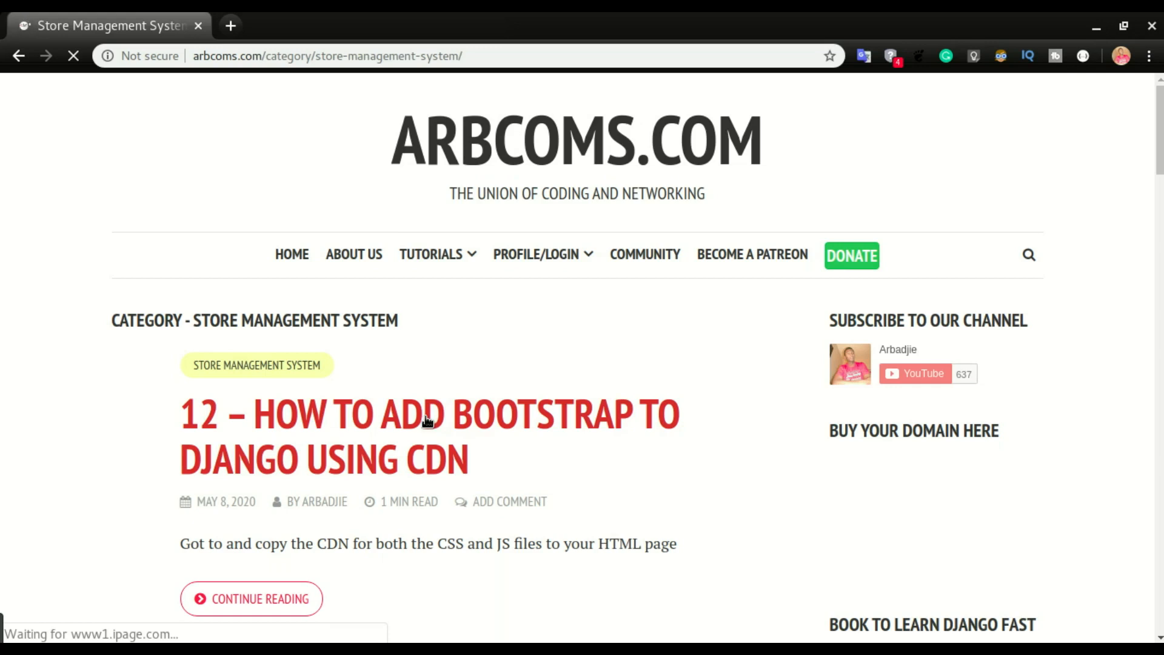
pyautogui.click(428, 415)
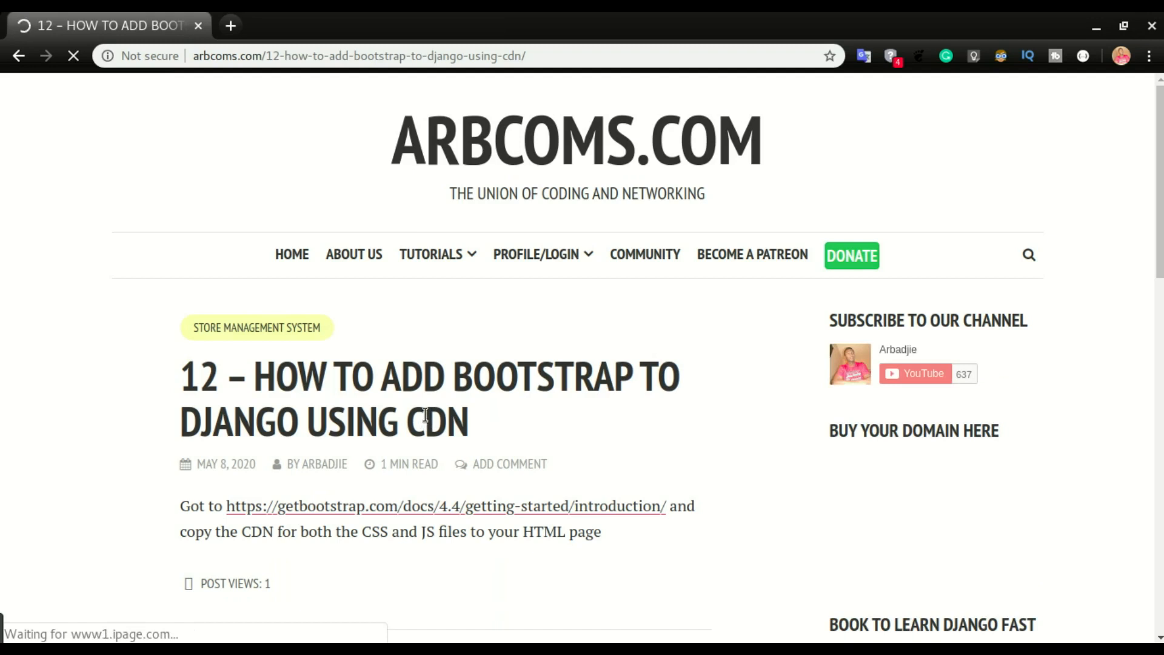
pyautogui.moveTo(385, 512)
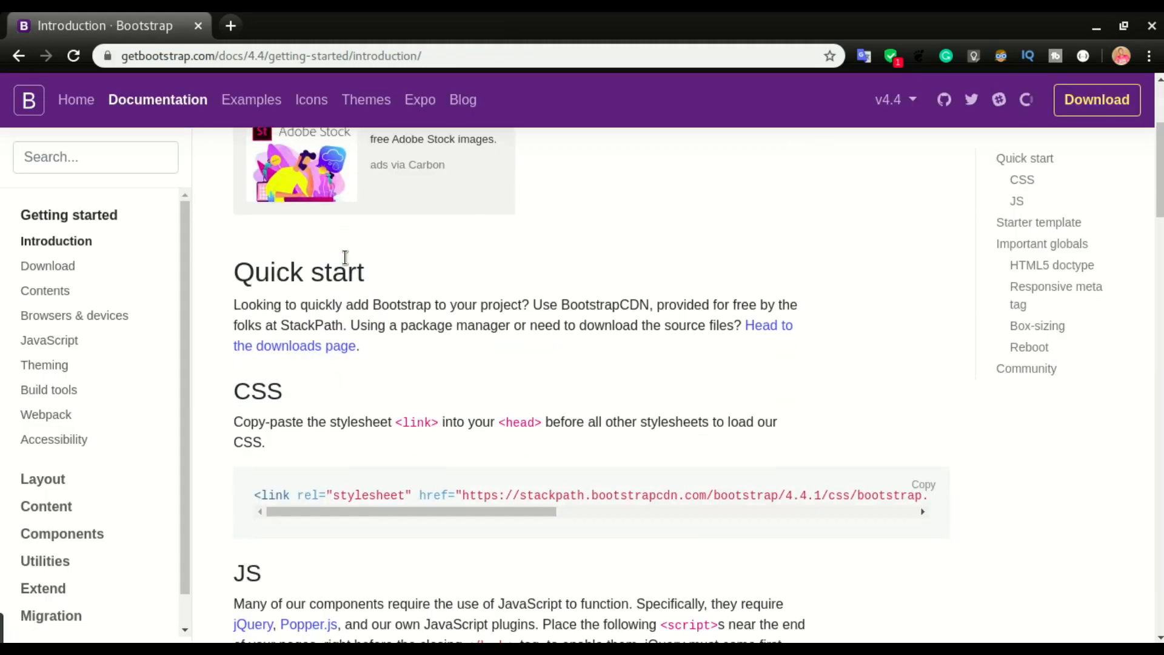
# Scroll the Bootstrap Introduction page to the Quick start CSS and JS CDN code blocks
pyautogui.scroll(-3)
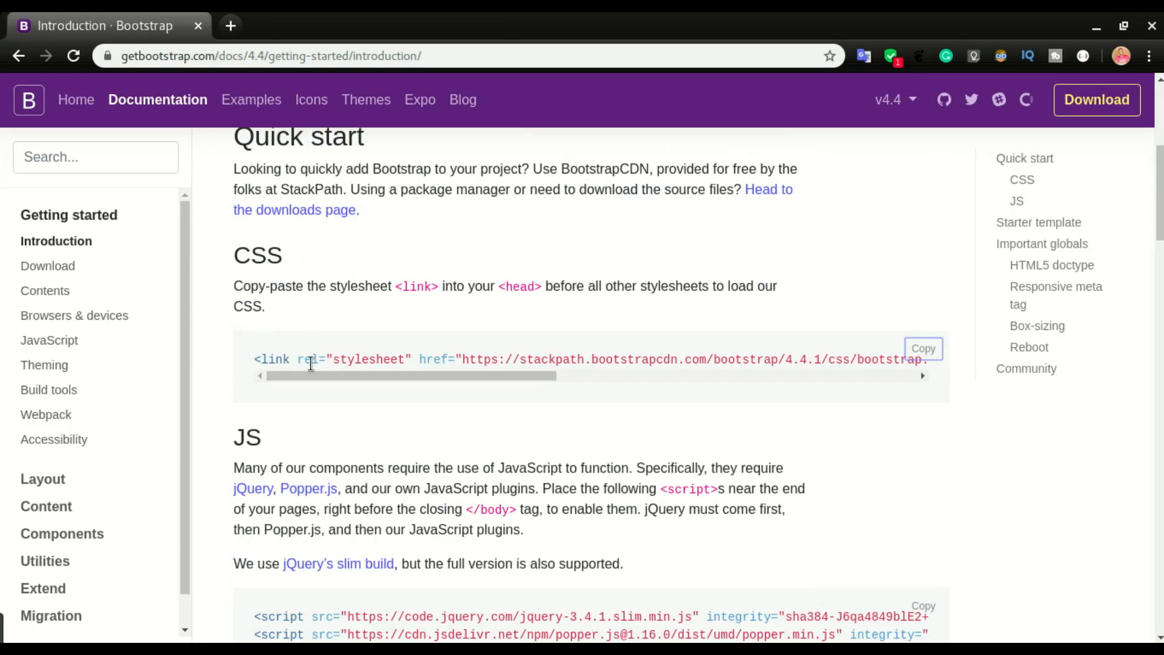
pyautogui.scroll(-3)
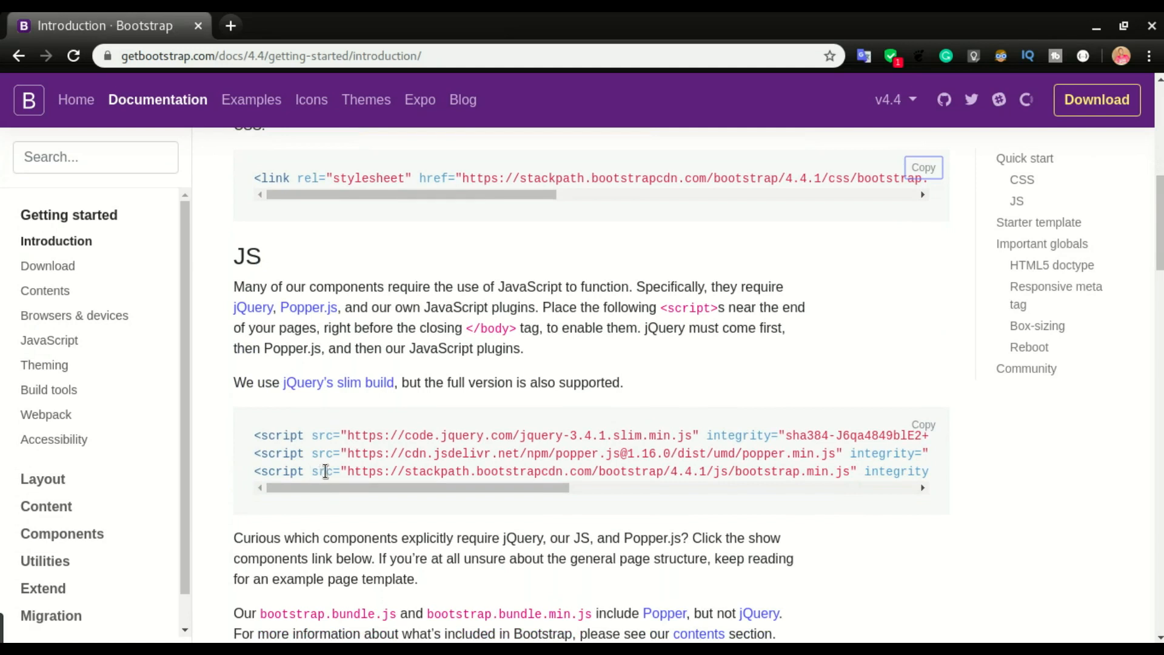
pyautogui.scroll(3)
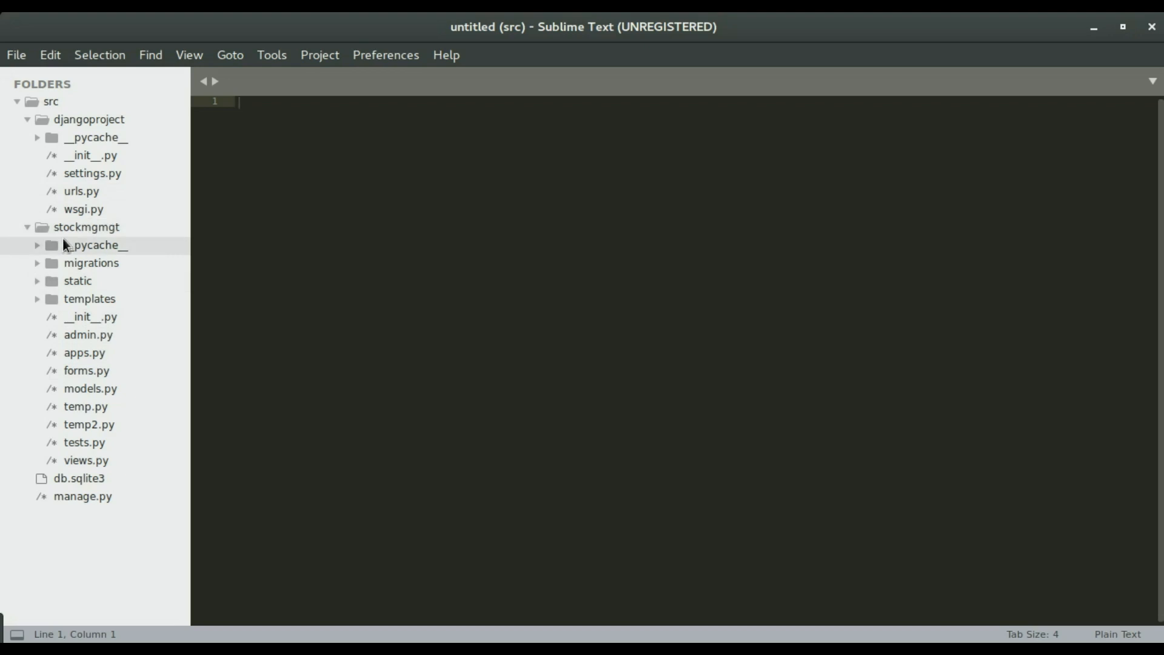
# Open templates/home.html for editing and expand the static > css folder in the sidebar
pyautogui.click(89, 299)
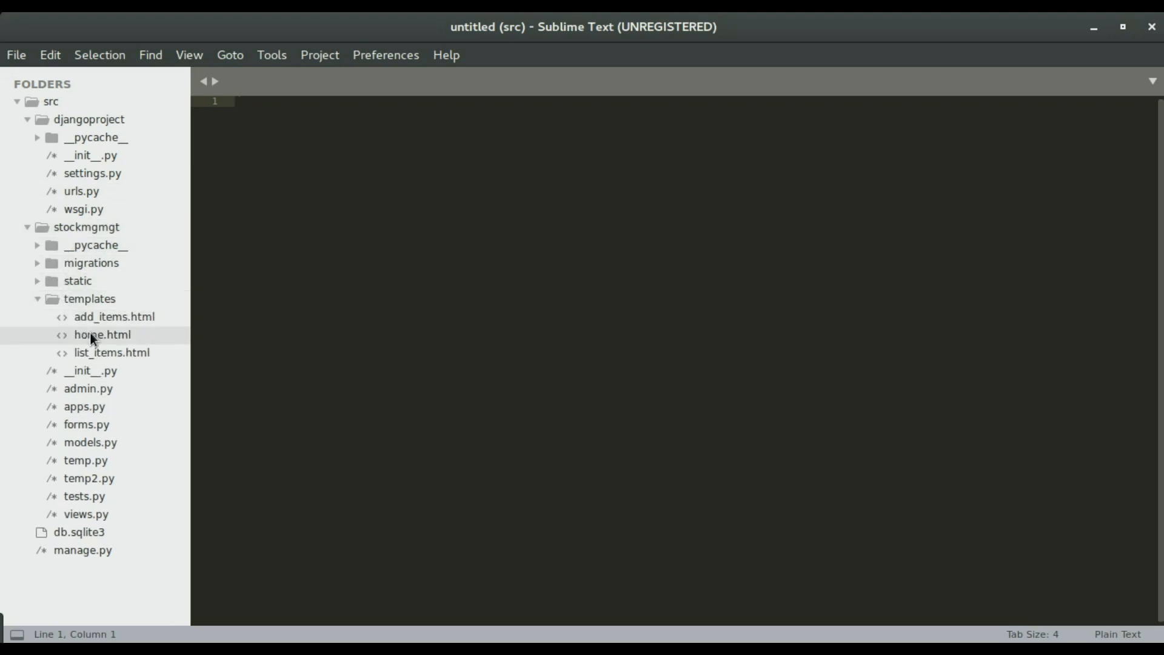
pyautogui.doubleClick(102, 335)
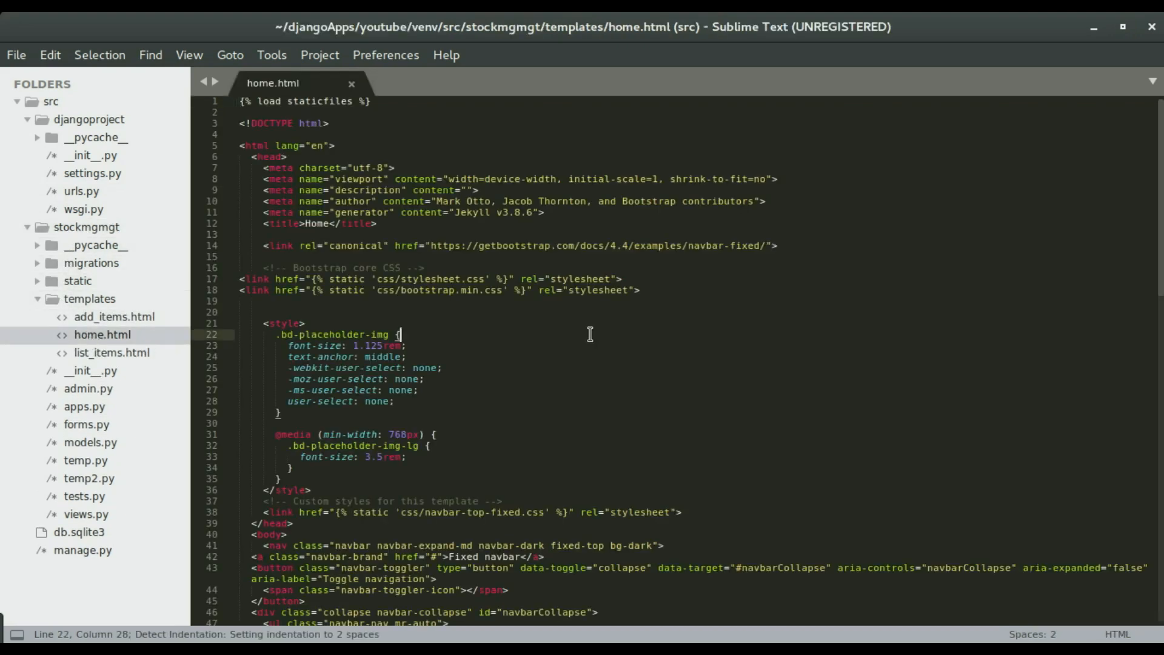
pyautogui.scroll(-3)
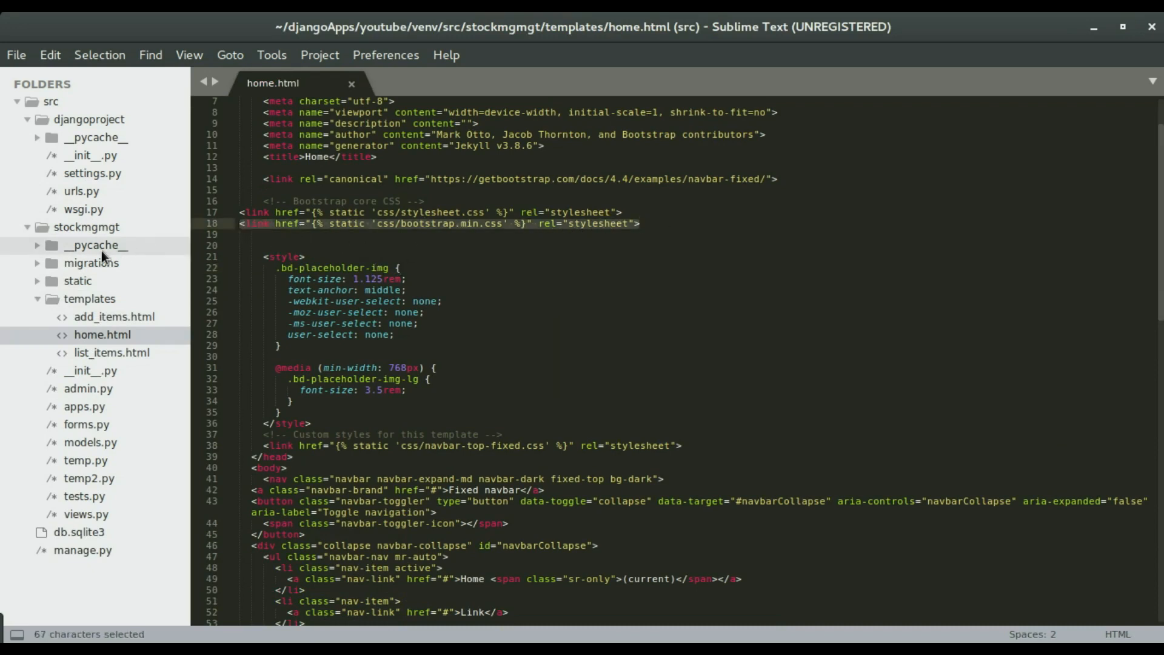
pyautogui.click(78, 281)
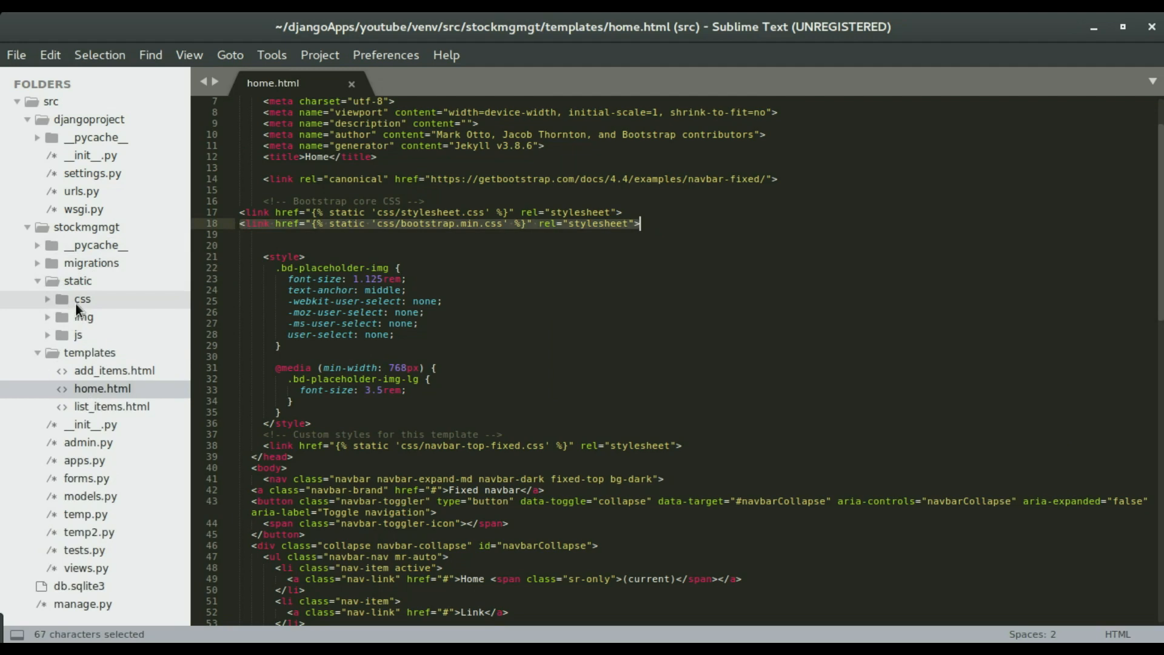
pyautogui.click(81, 298)
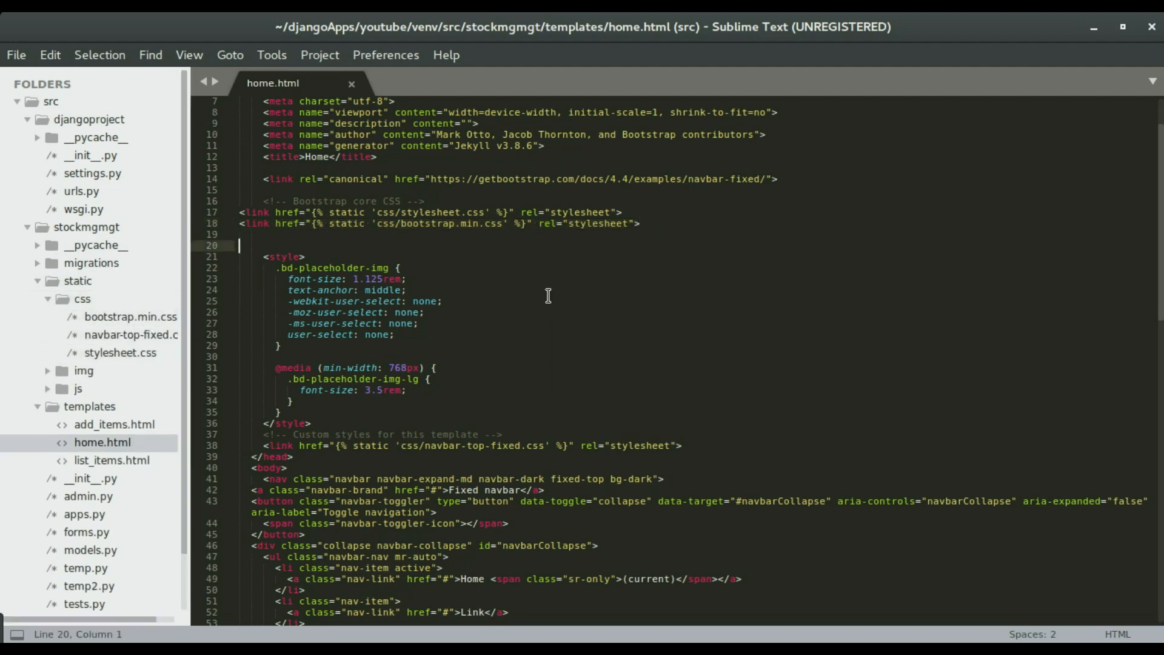
# Copy the Bootstrap CSS CDN link from the docs and return to the editor
pyautogui.press('alt+tab')
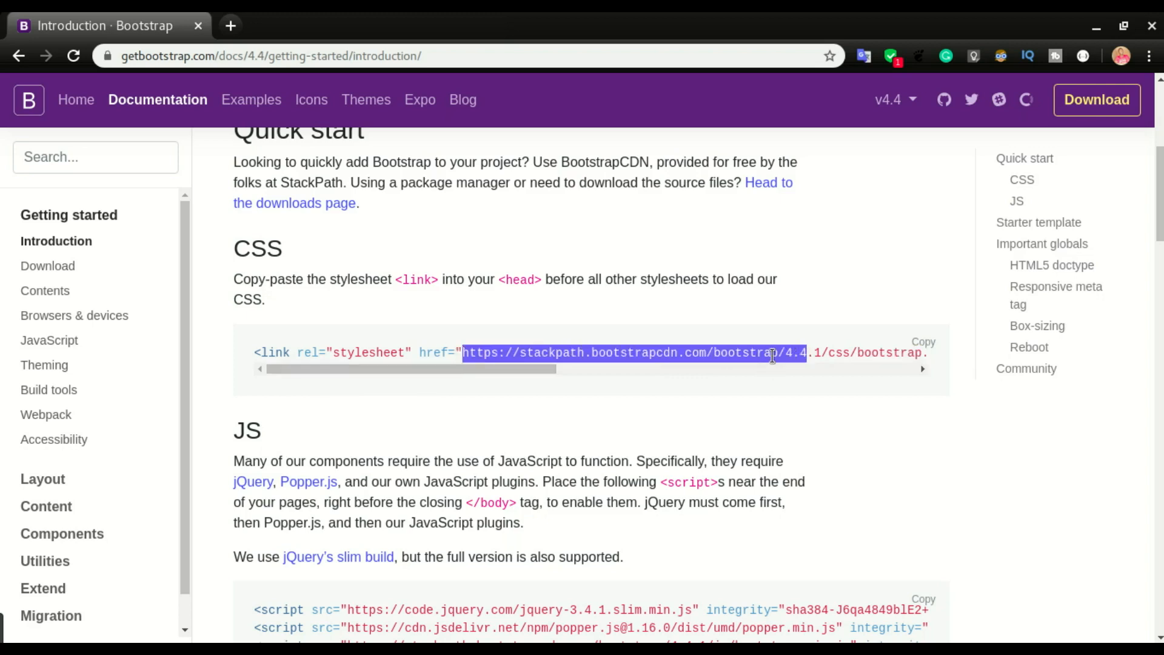
pyautogui.click(923, 342)
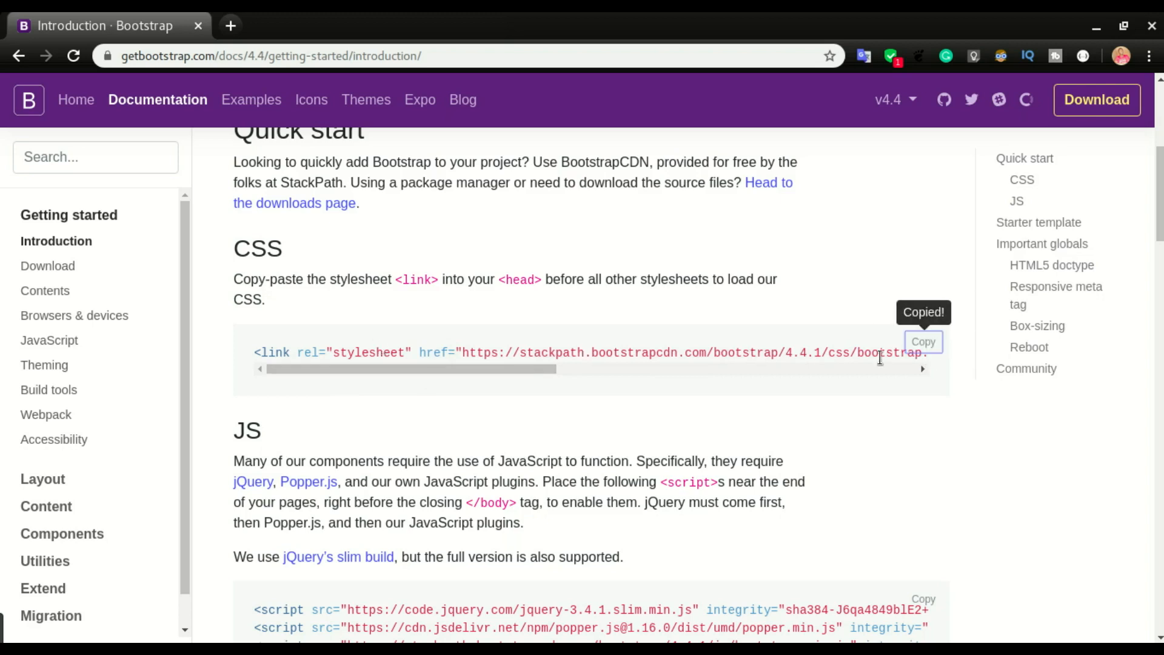
pyautogui.press('Super')
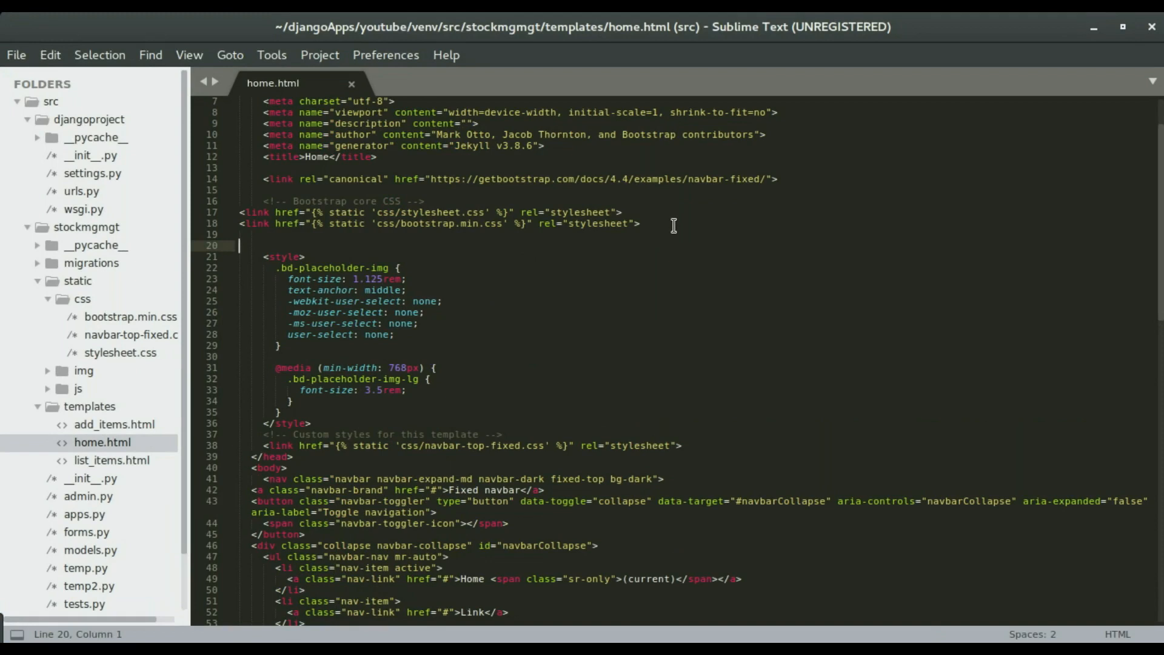
# In a new terminal, cd into djangoApps/youtube/venv, activate the virtualenv and enter the src folder
pyautogui.click(641, 224)
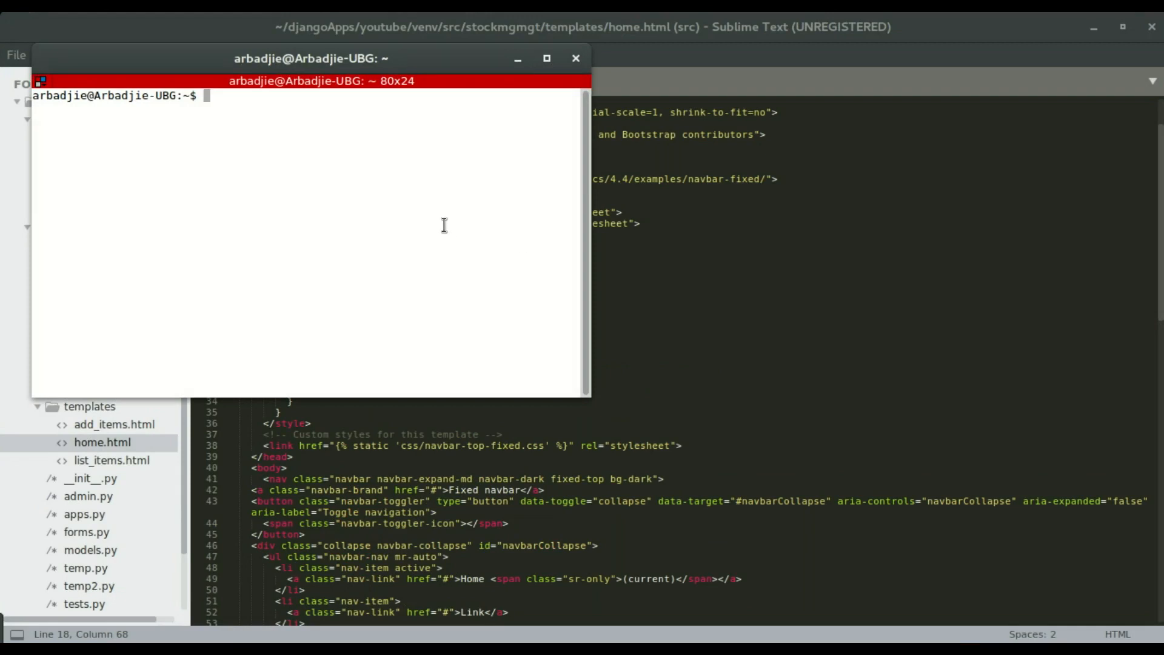
pyautogui.write('cd djangoApps/y')
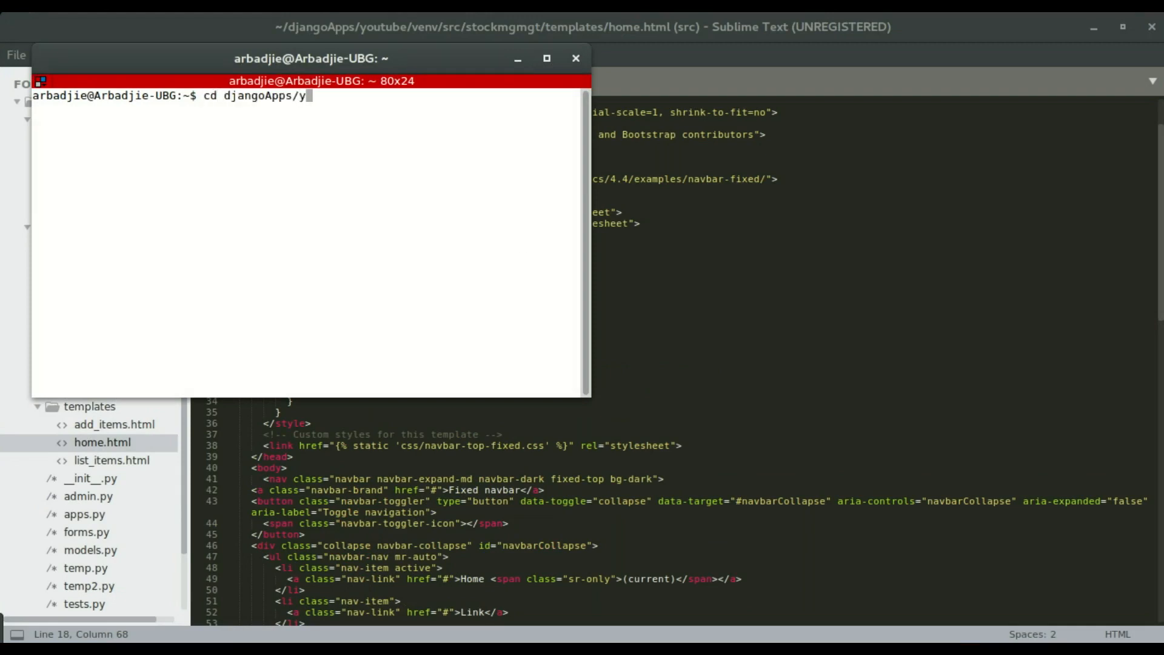
pyautogui.write('outube/venv/')
pyautogui.write('cd')
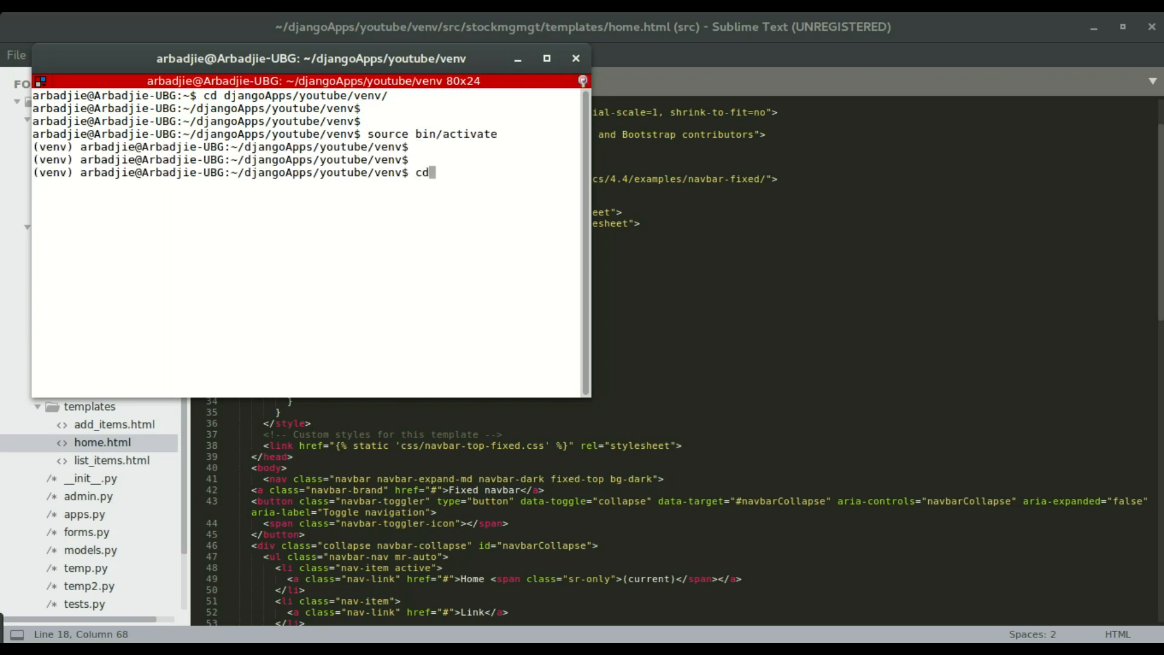
pyautogui.press('Return')
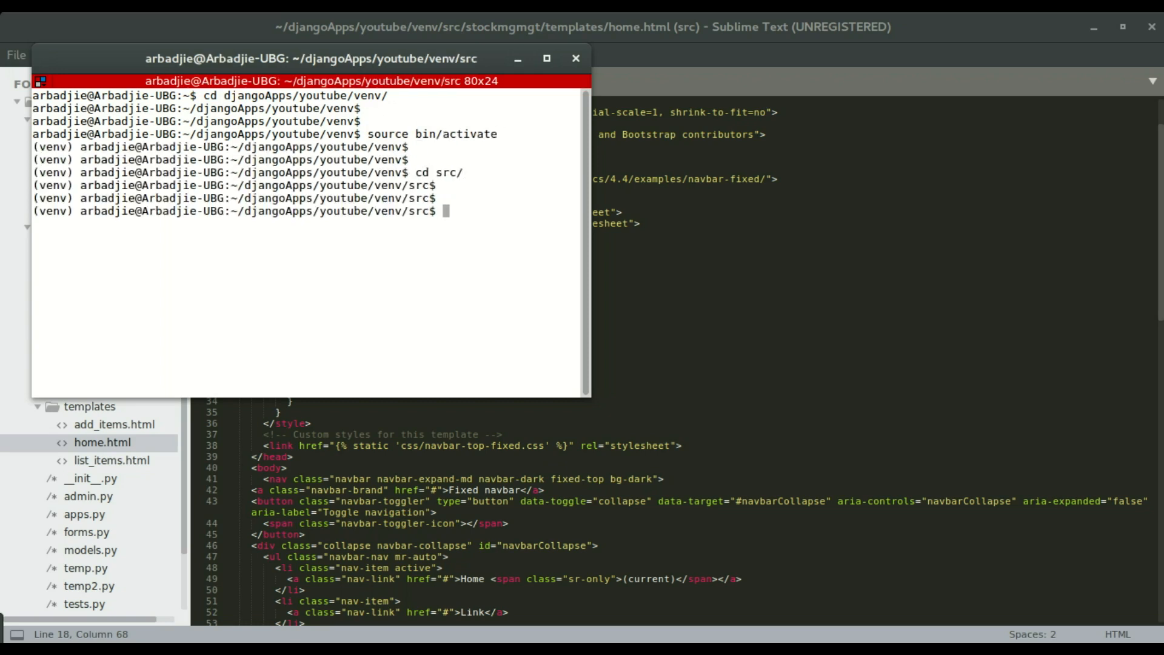
# Start the Django development server with ./manage.py runserver after a mistyped first attempt
pyautogui.write('./manage.py rune')
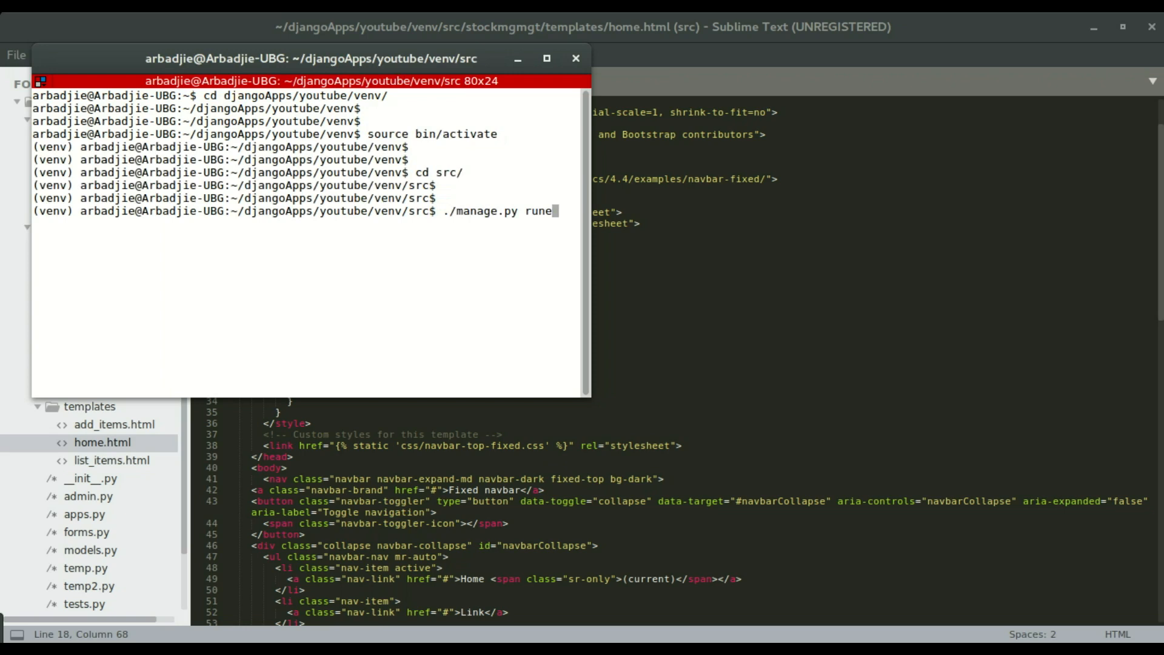
pyautogui.press('Return')
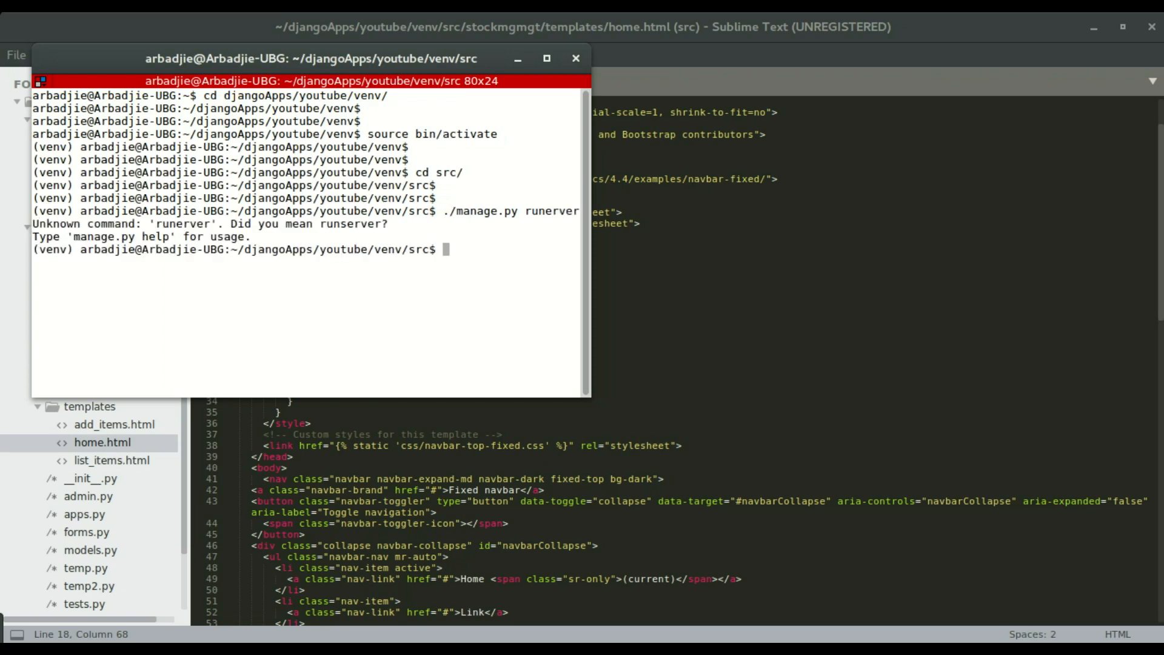
pyautogui.write('./manage.py runser')
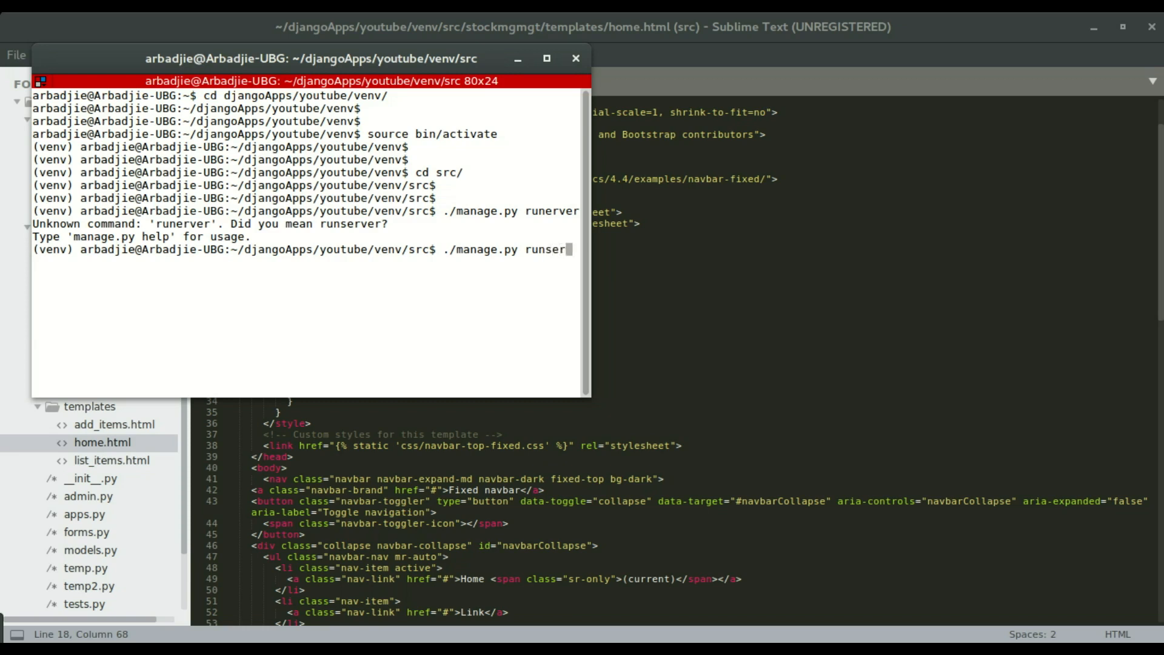
pyautogui.press('Return')
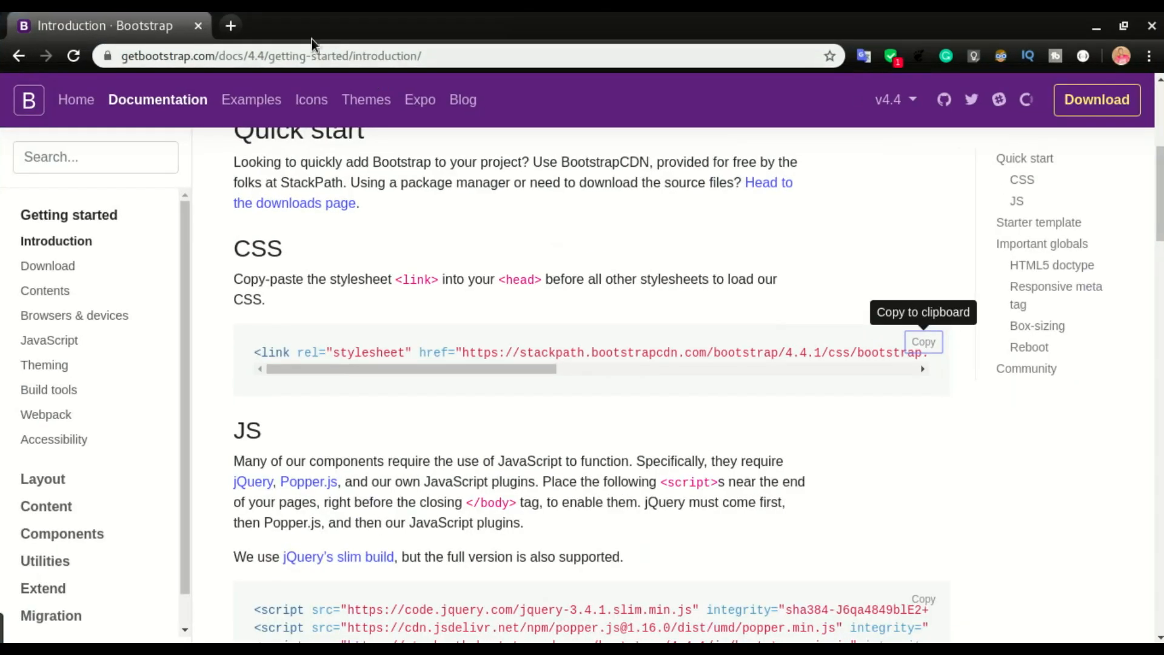
# Open a new Chrome tab to load the site at localhost:8000
pyautogui.click(230, 26)
pyautogui.write('localhost:8000')
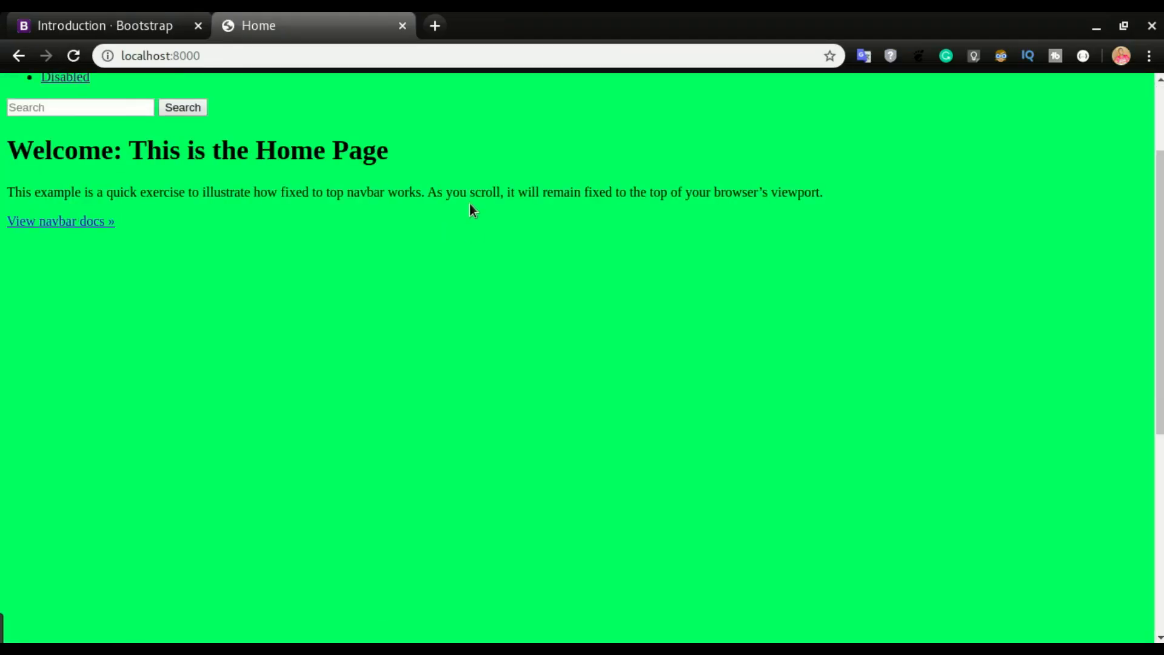
pyautogui.moveTo(449, 190)
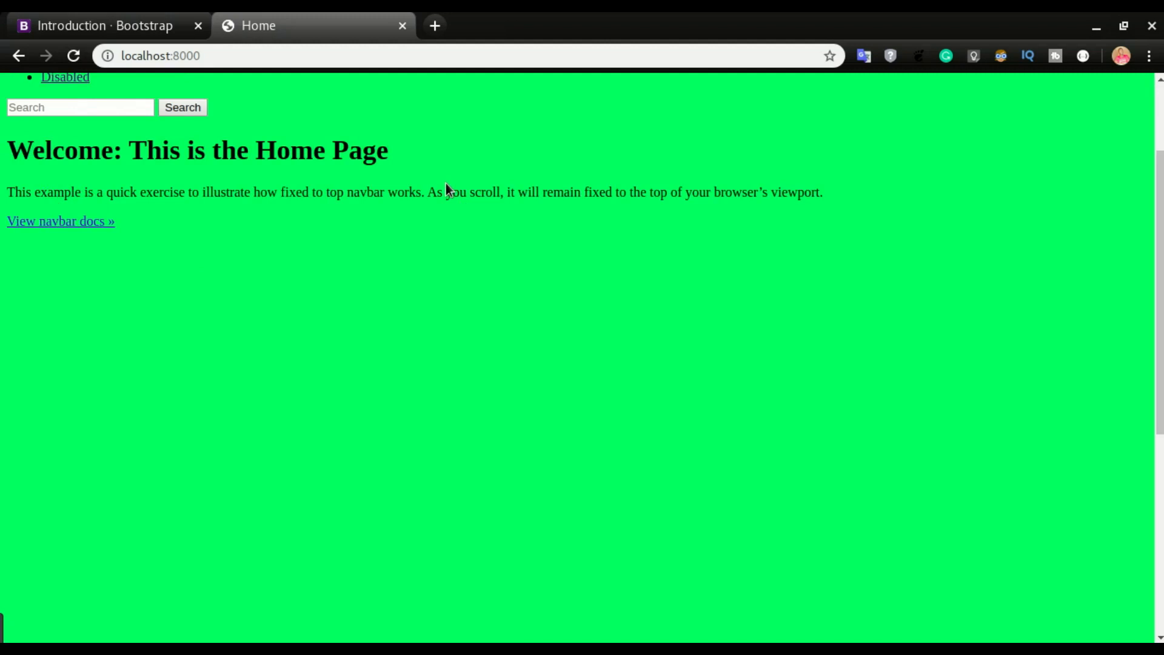
pyautogui.moveTo(664, 241)
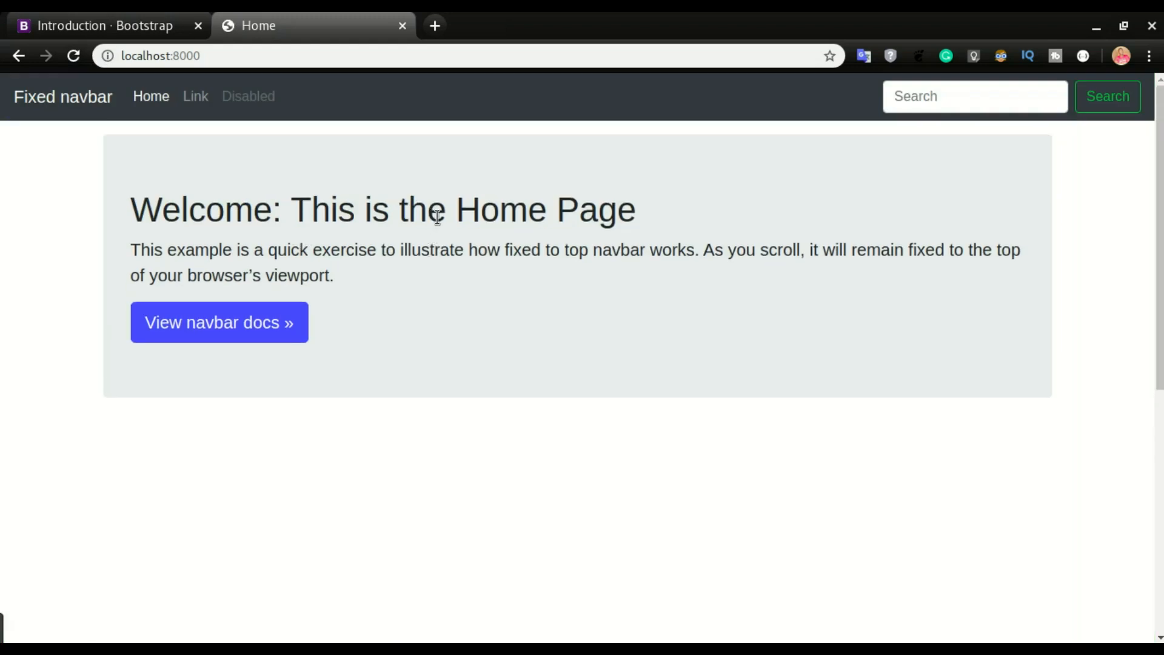
pyautogui.moveTo(407, 158)
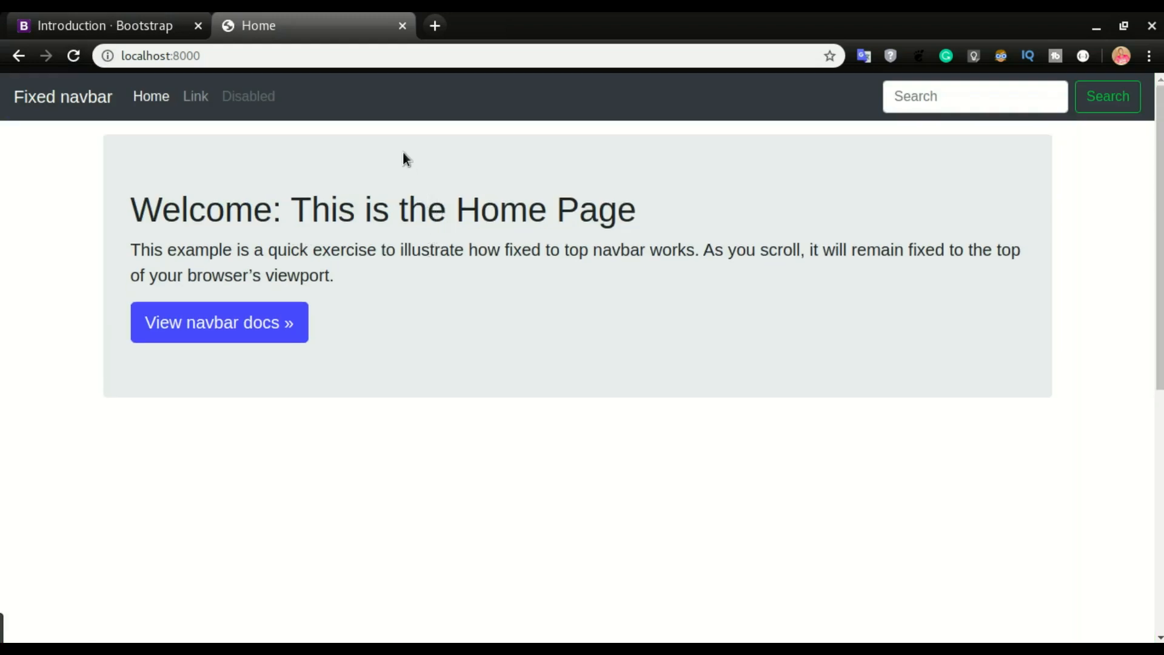
pyautogui.moveTo(400, 150)
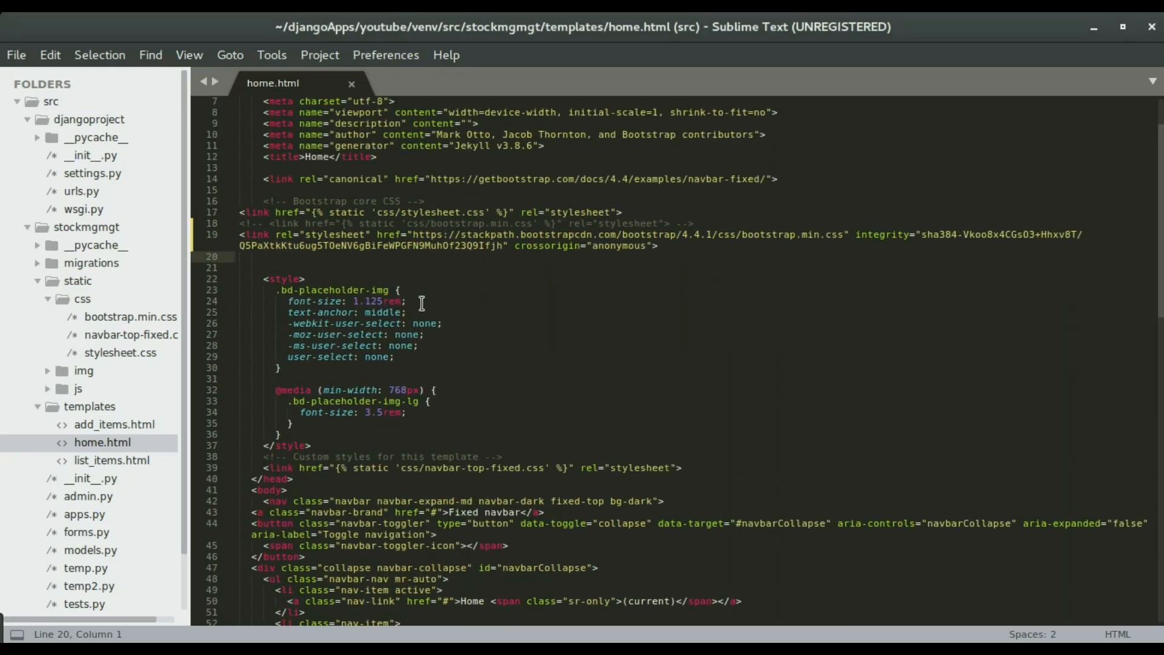
pyautogui.scroll(-3)
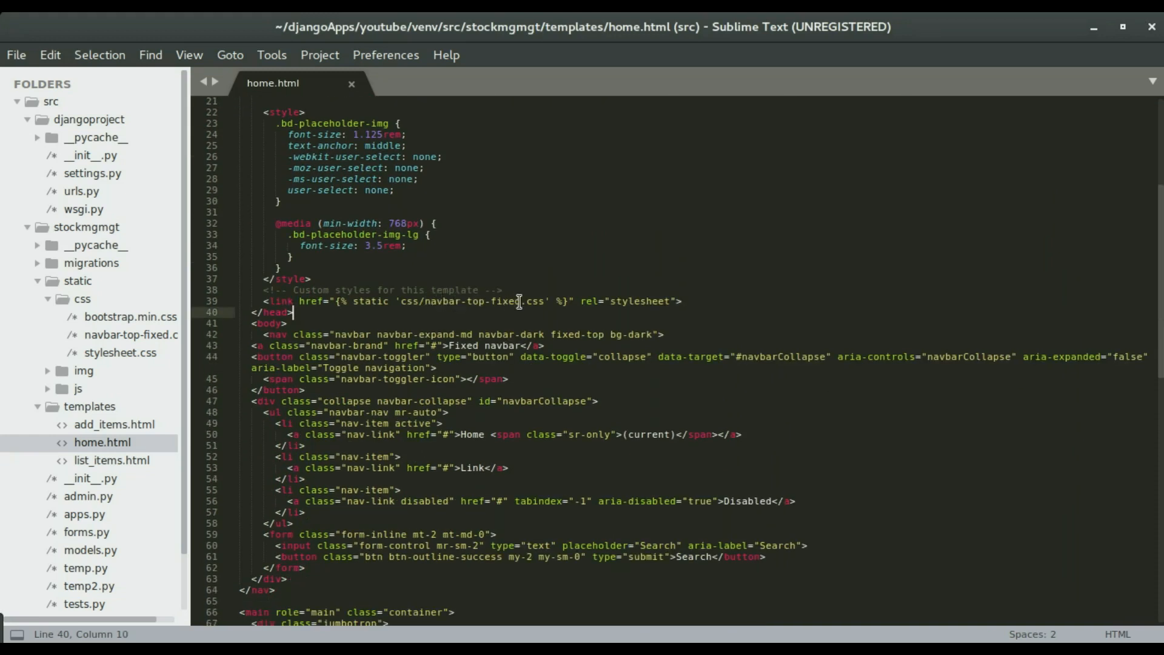
pyautogui.click(422, 300)
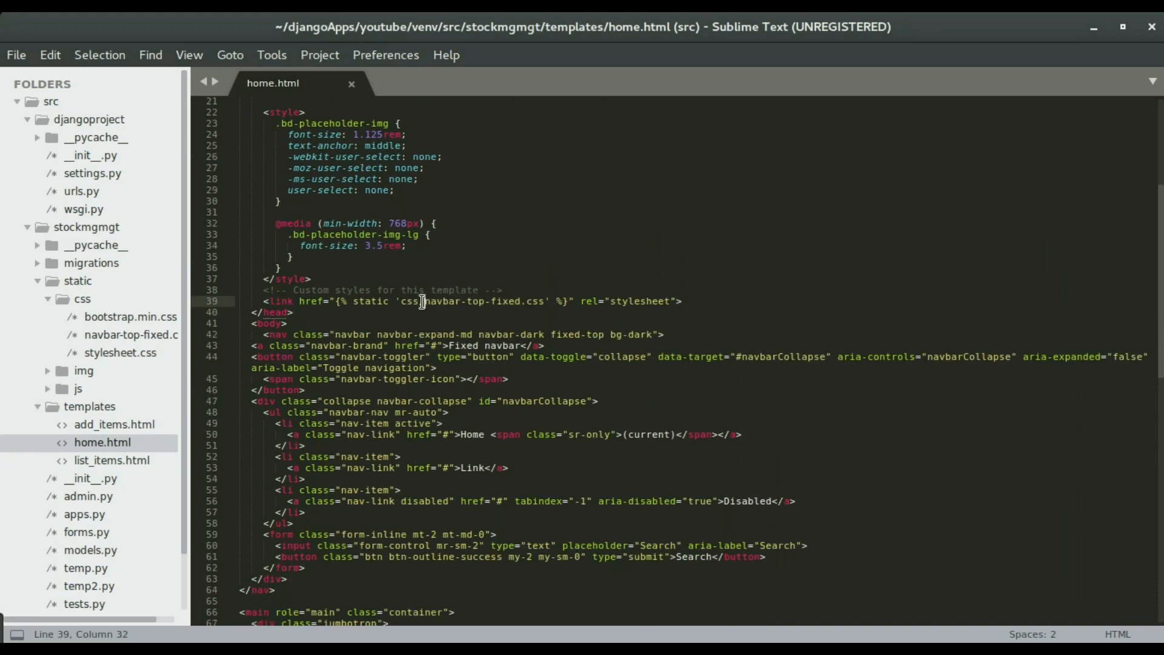
pyautogui.press('super')
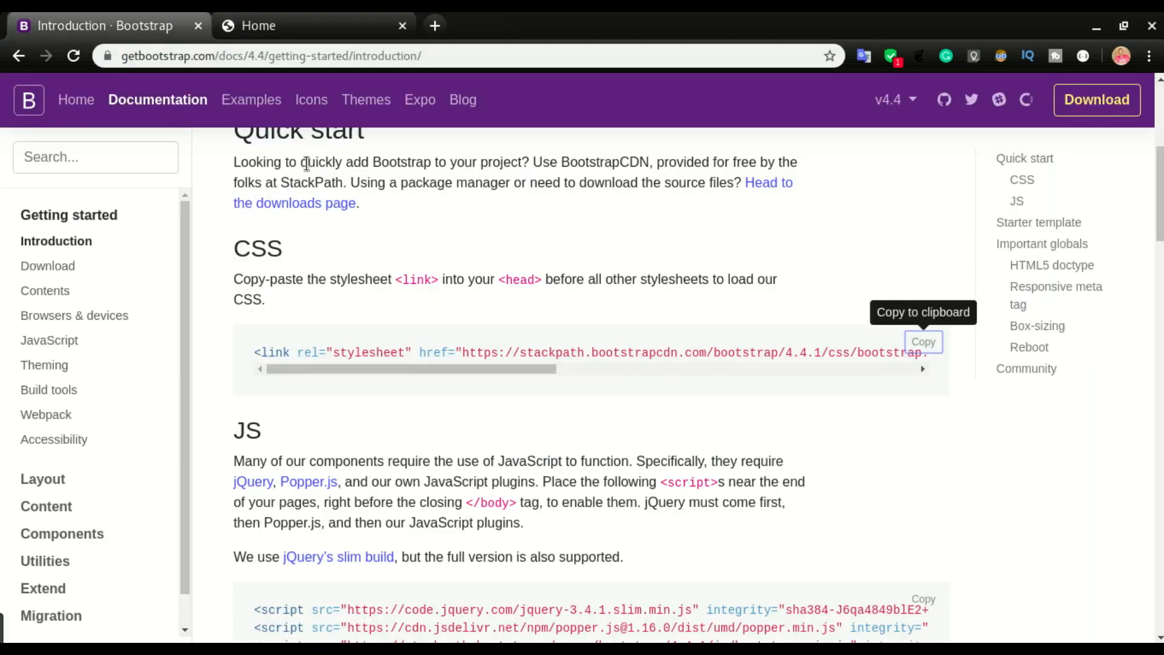
# From the Bootstrap Examples gallery, open the Navbar fixed example page
pyautogui.click(252, 100)
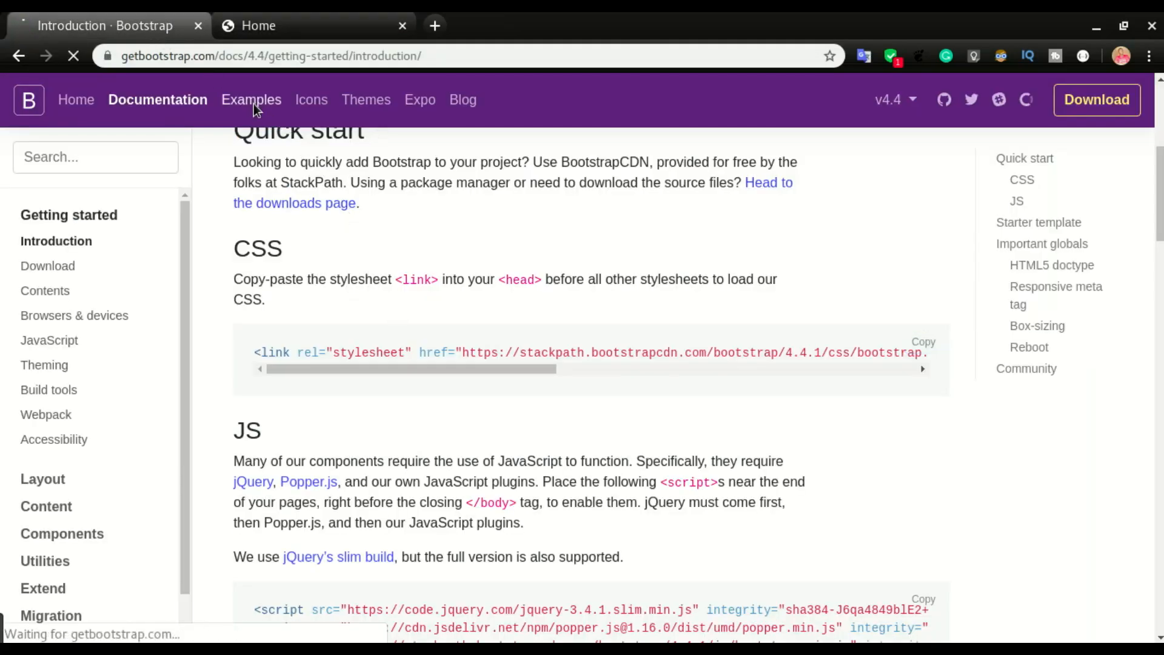
pyautogui.click(251, 99)
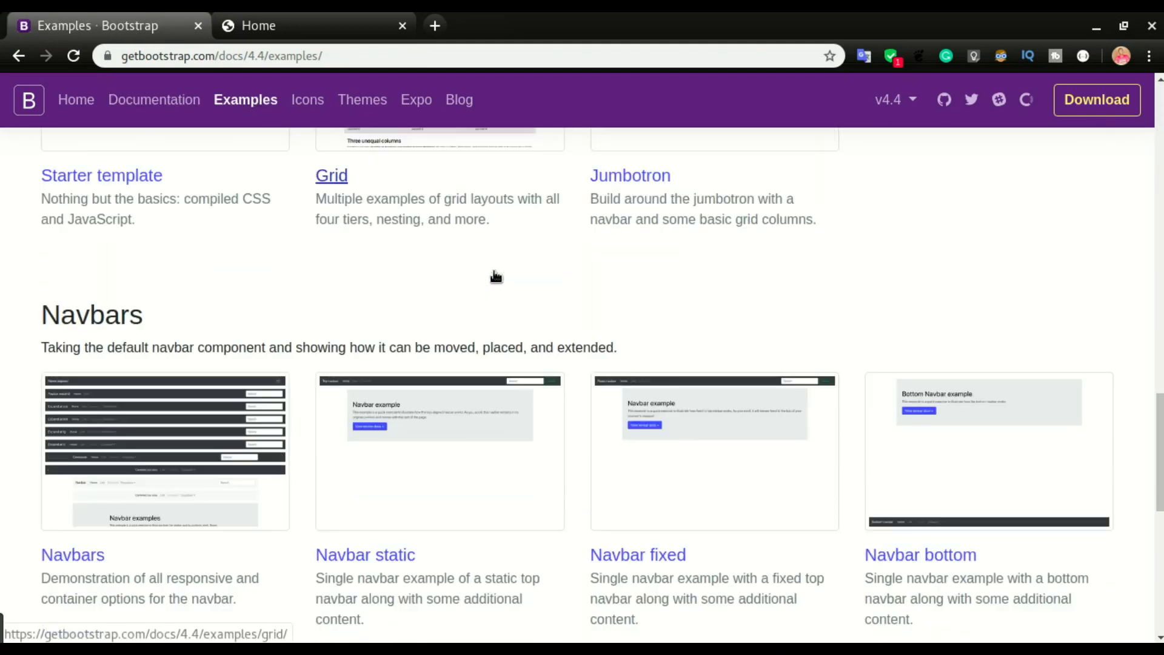
pyautogui.scroll(-3)
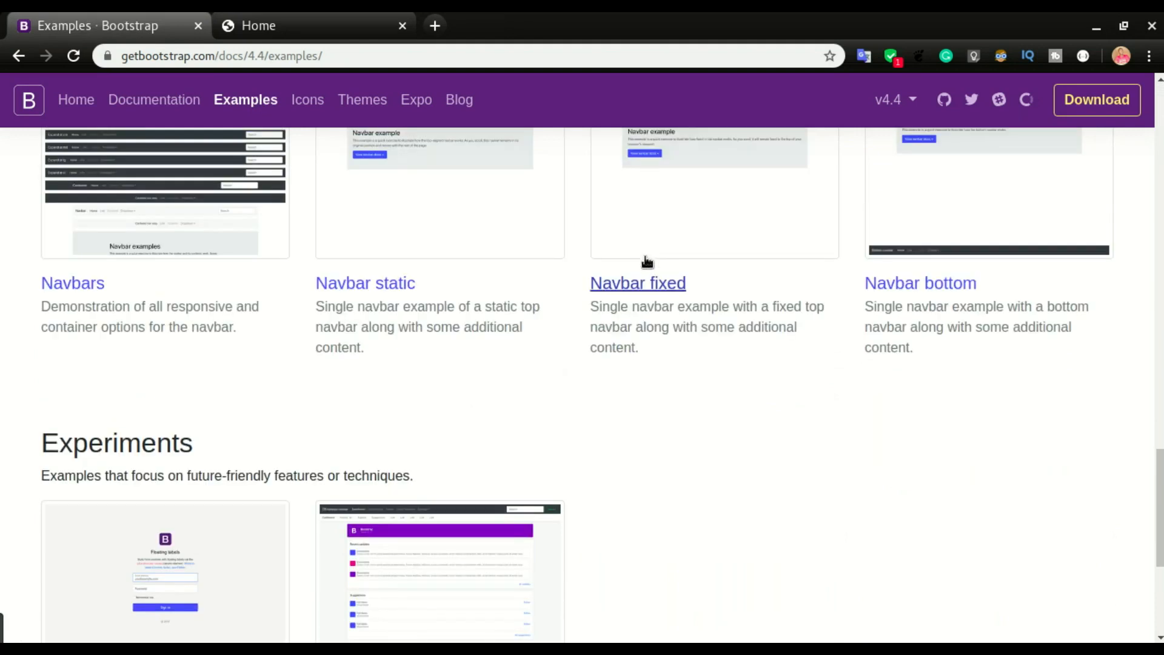
pyautogui.click(637, 283)
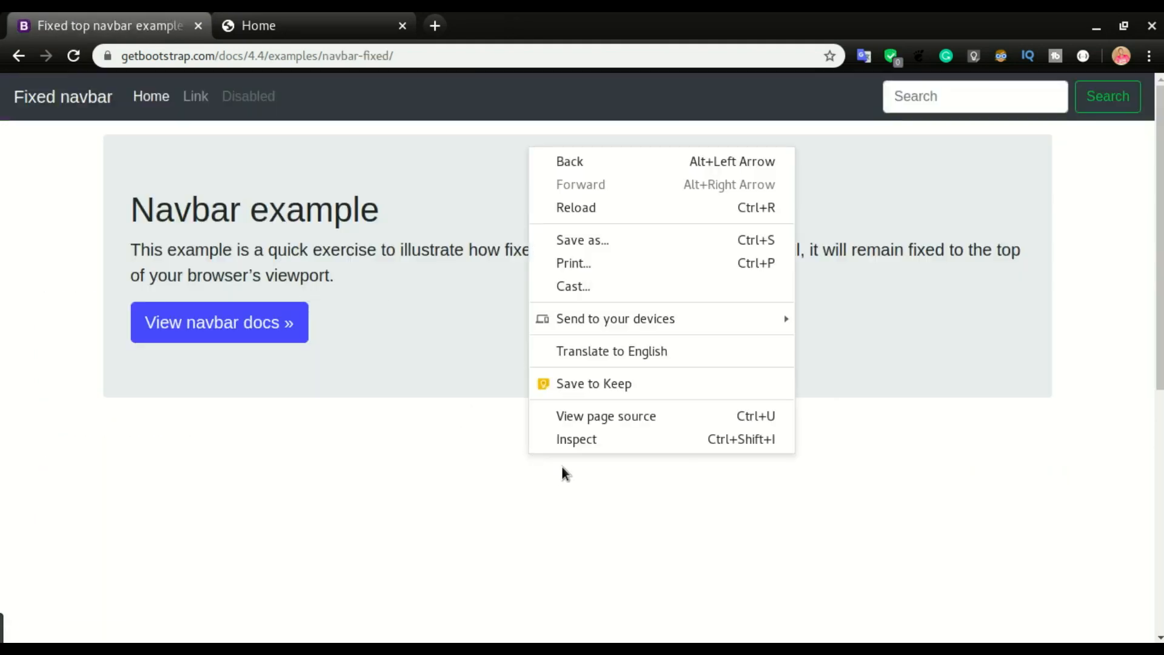
# View the example's page source and open its navbar-top-fixed.css stylesheet
pyautogui.click(605, 416)
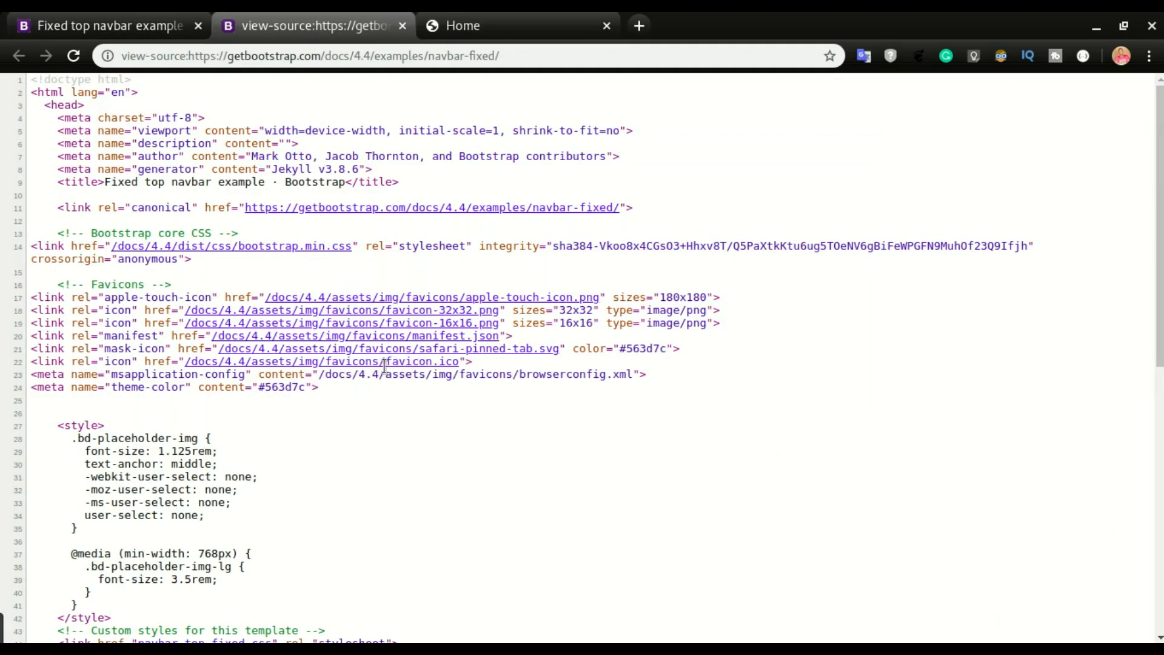
pyautogui.scroll(-3)
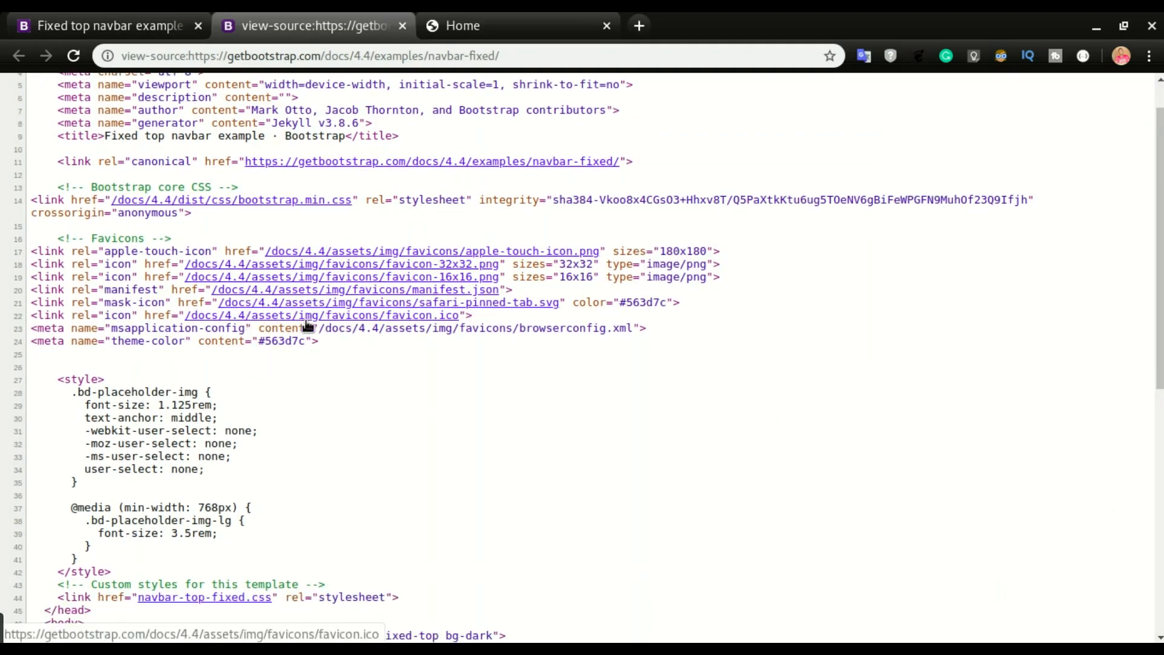
pyautogui.scroll(-3)
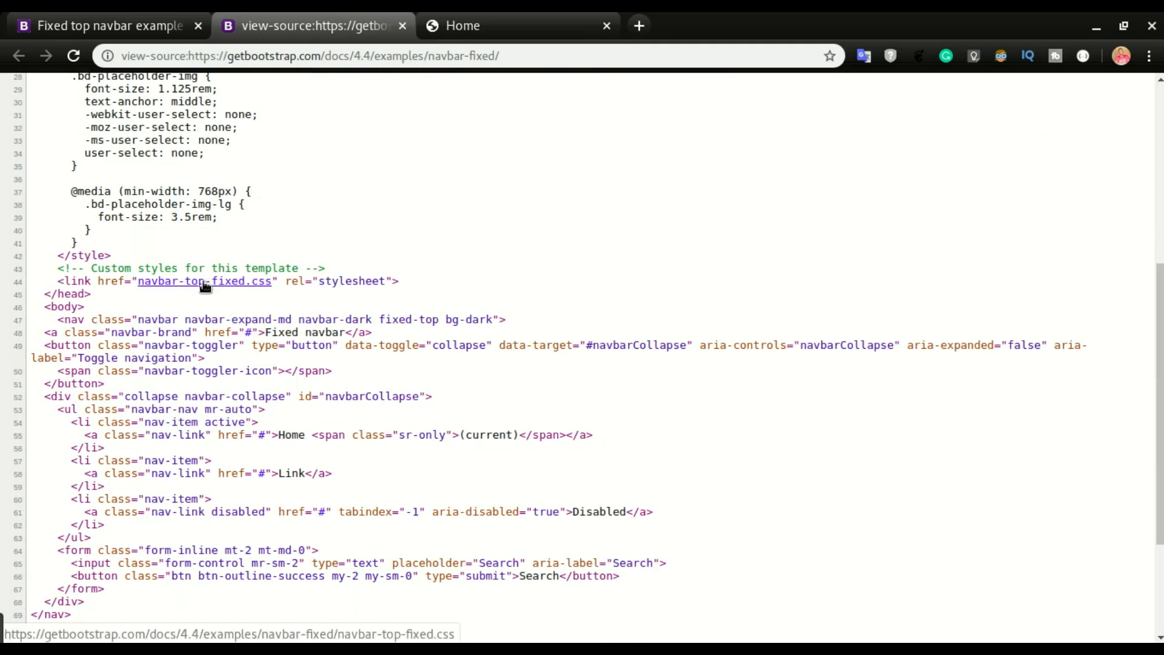
pyautogui.click(204, 280)
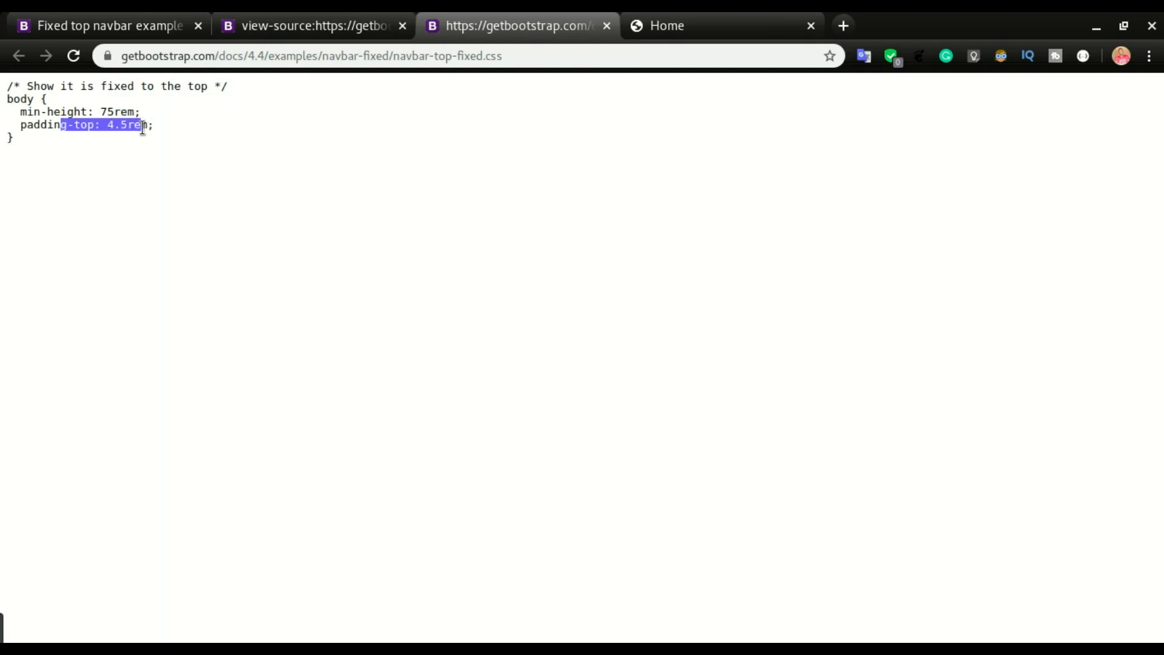
# Select the whole stylesheet and copy its body min-height and padding-top rules
pyautogui.press('ctrl+a')
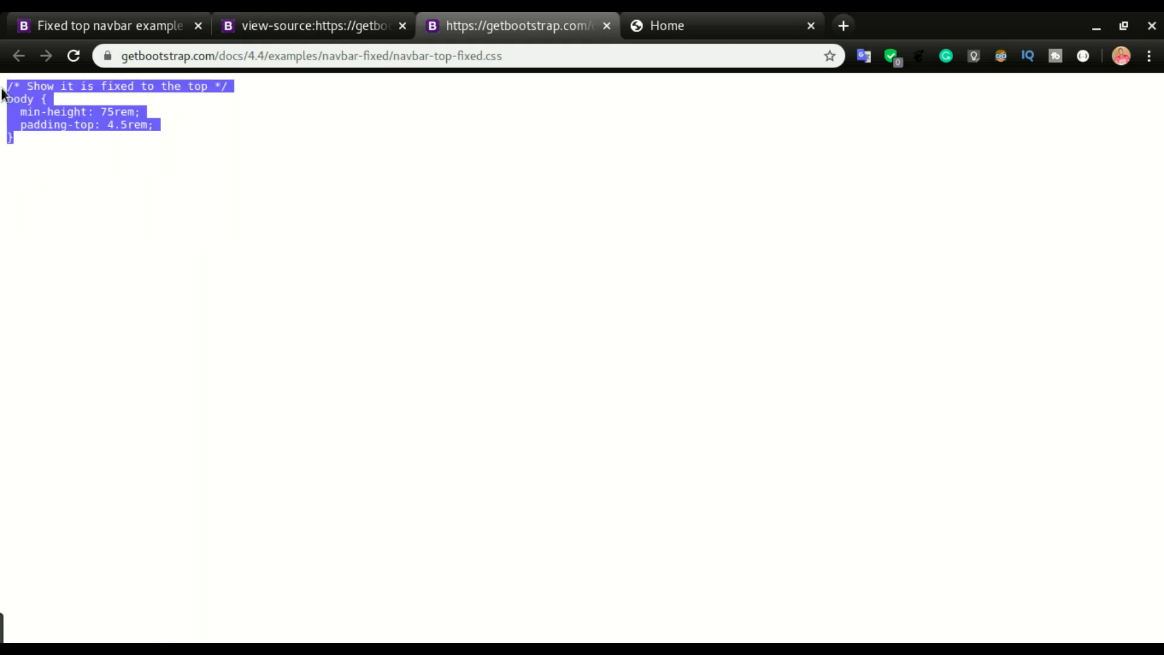
pyautogui.press('super')
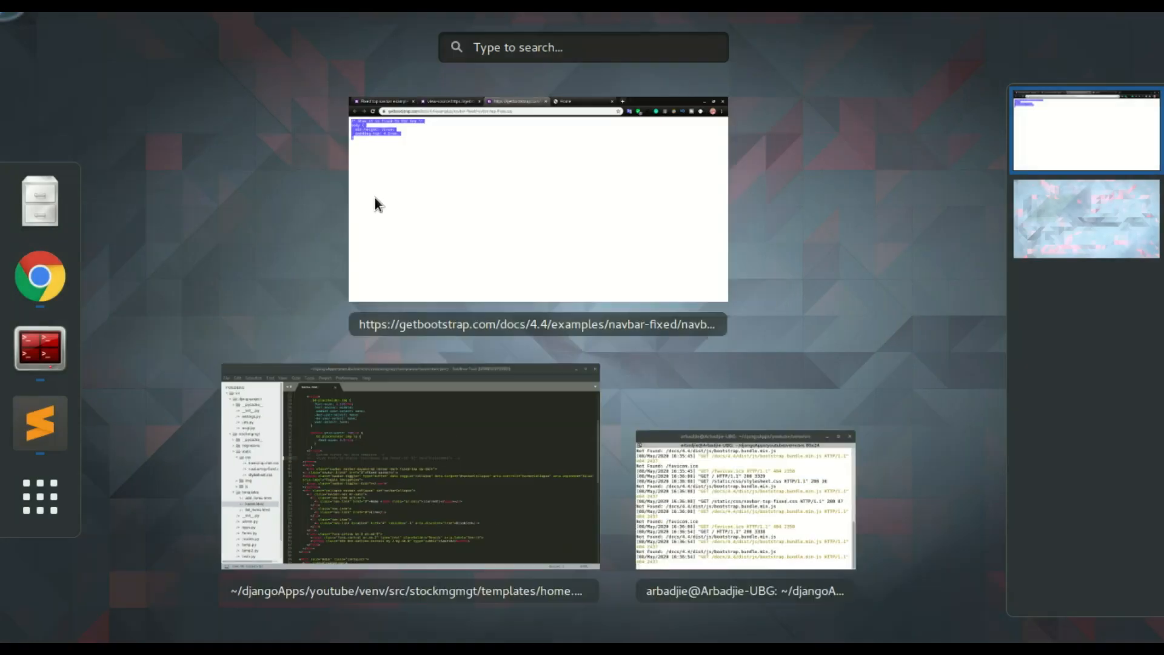
# Paste the body padding rules into the <style> block of home.html and switch back to Chrome
pyautogui.click(409, 461)
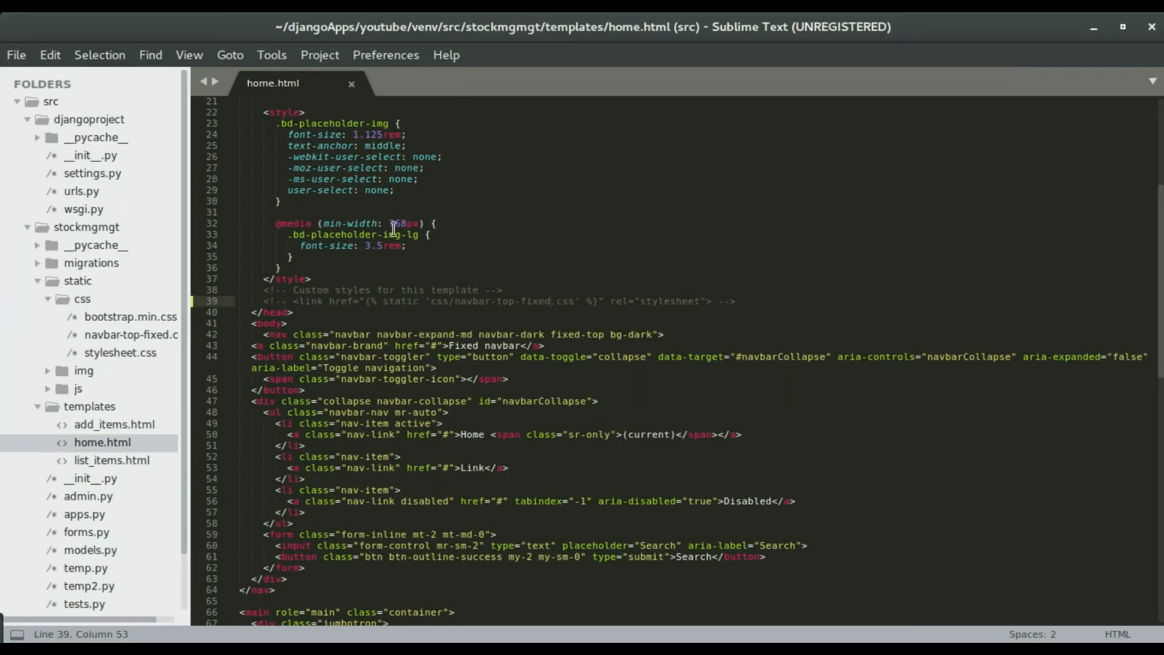
pyautogui.scroll(3)
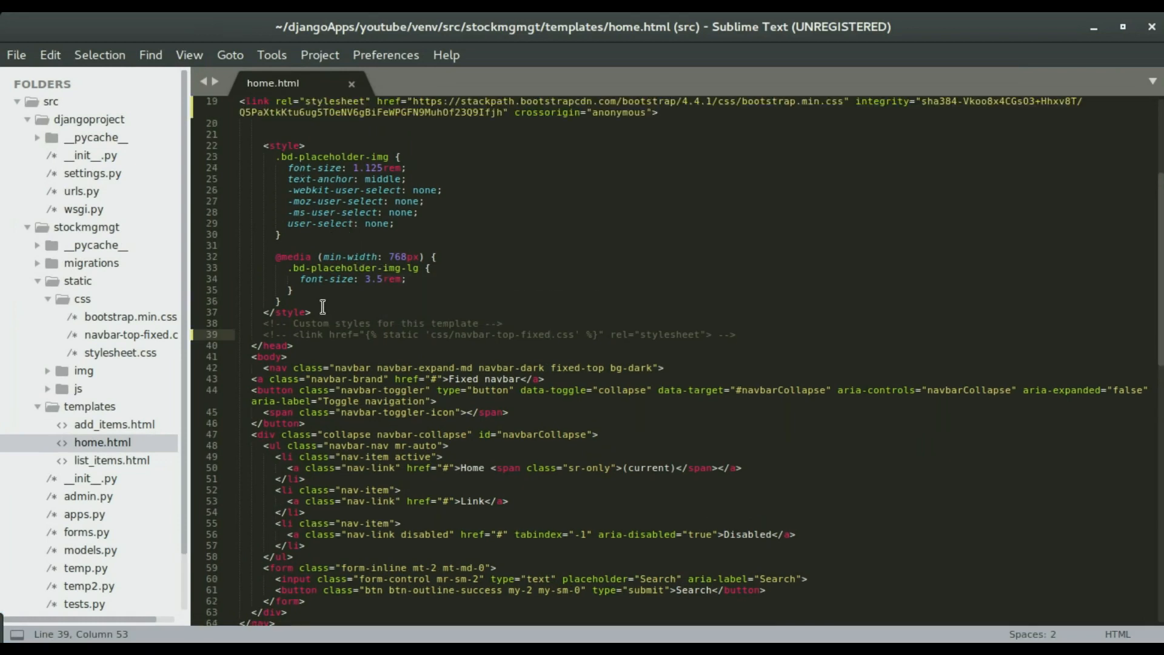
pyautogui.press('enter')
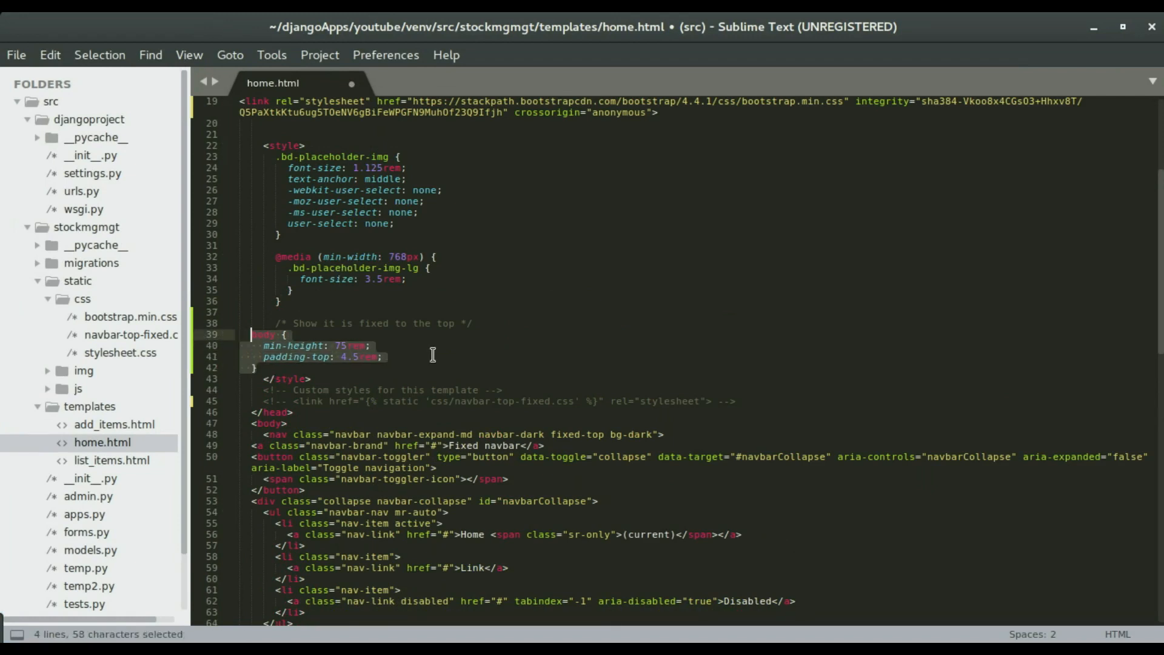
pyautogui.click(666, 25)
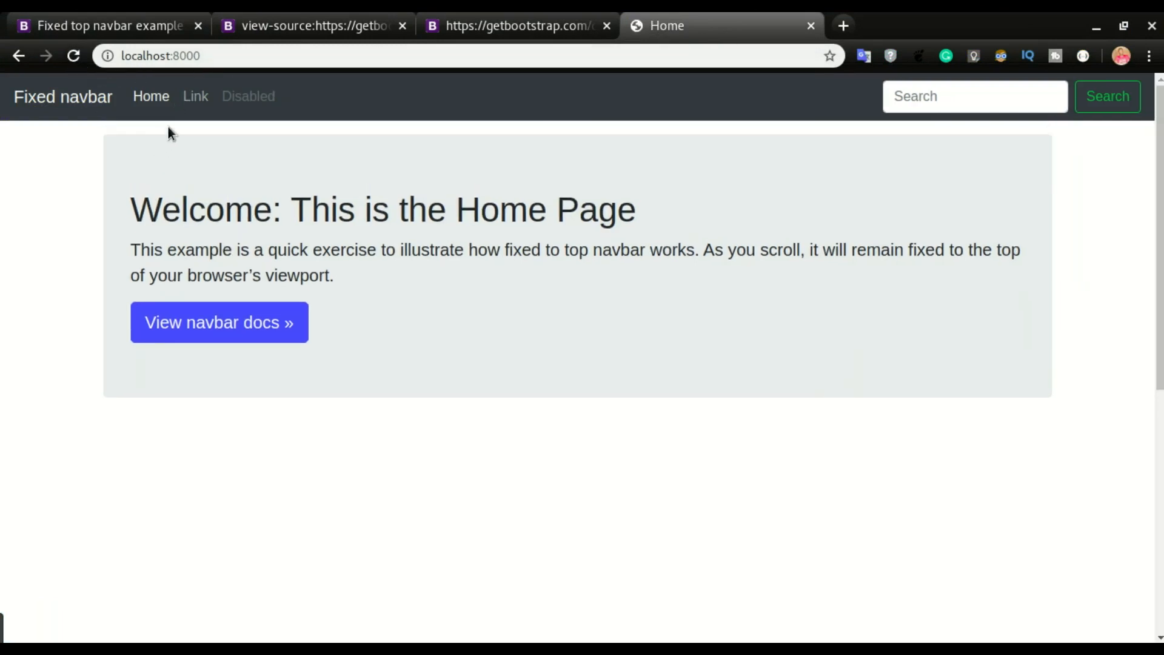
pyautogui.moveTo(292, 130)
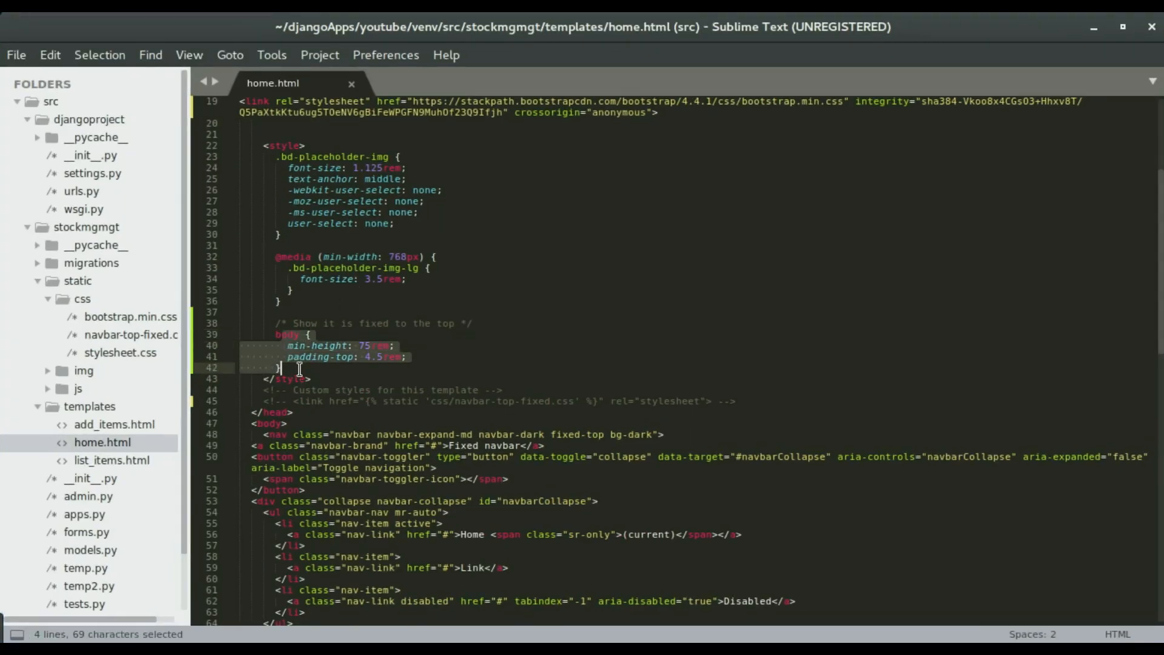
# Return to the browser and switch to the fixed navbar example's page-source tab
pyautogui.press('super')
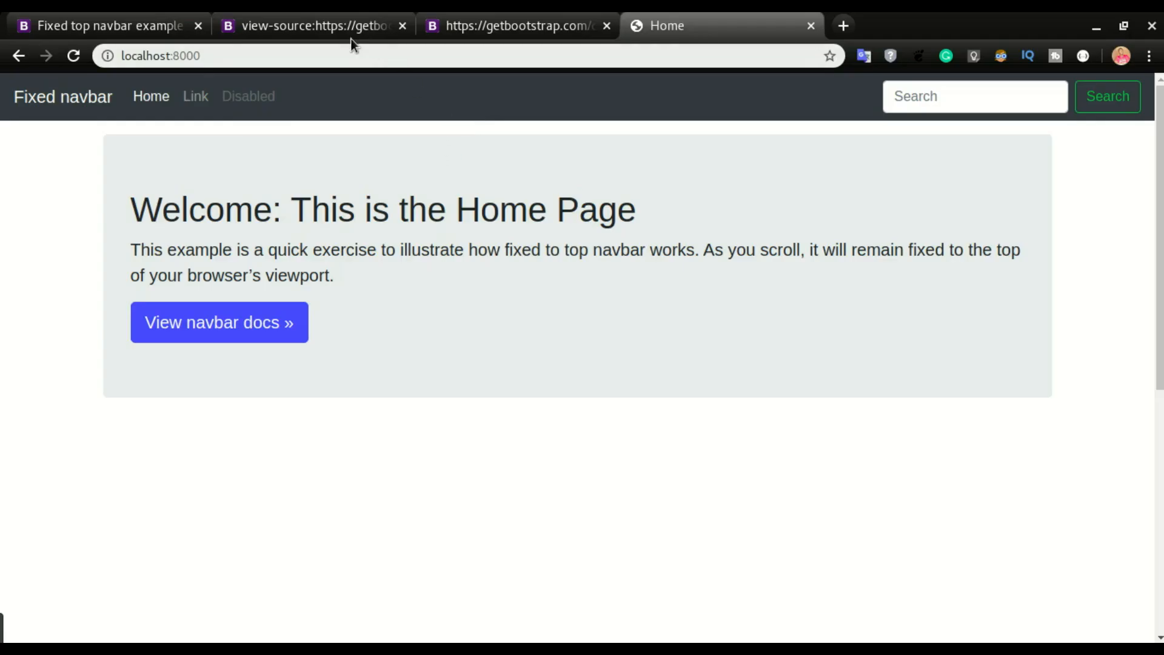
pyautogui.click(311, 26)
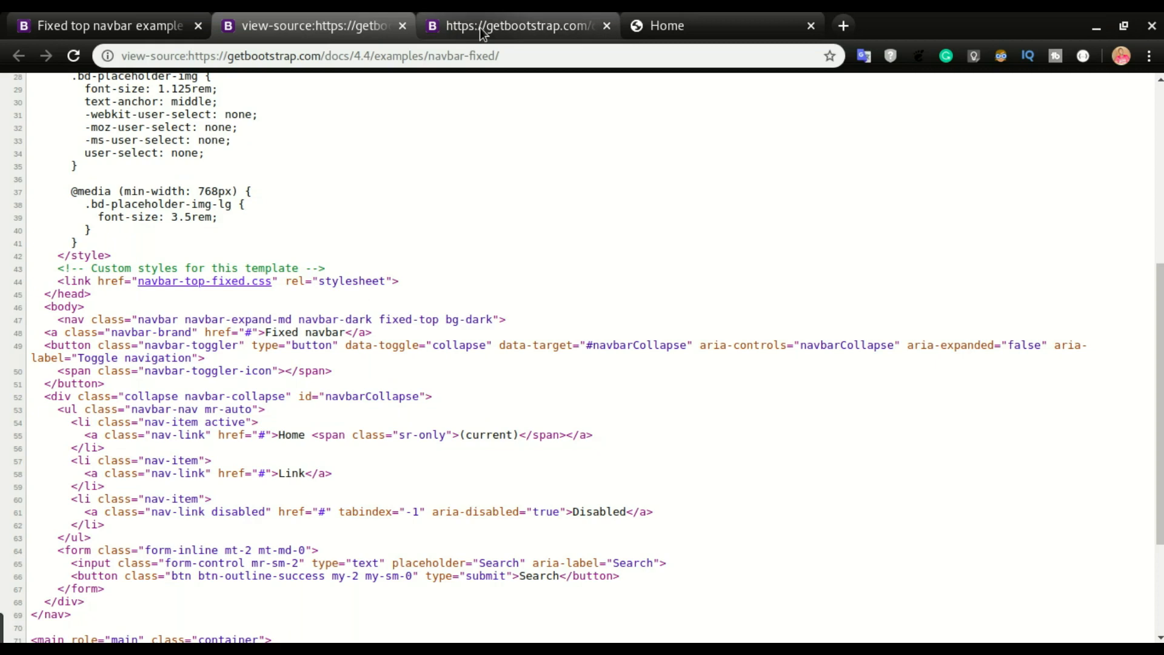
# Back on the Bootstrap Introduction tab, scroll to the JS section and select the jQuery, Popper and Bootstrap script tags
pyautogui.click(108, 25)
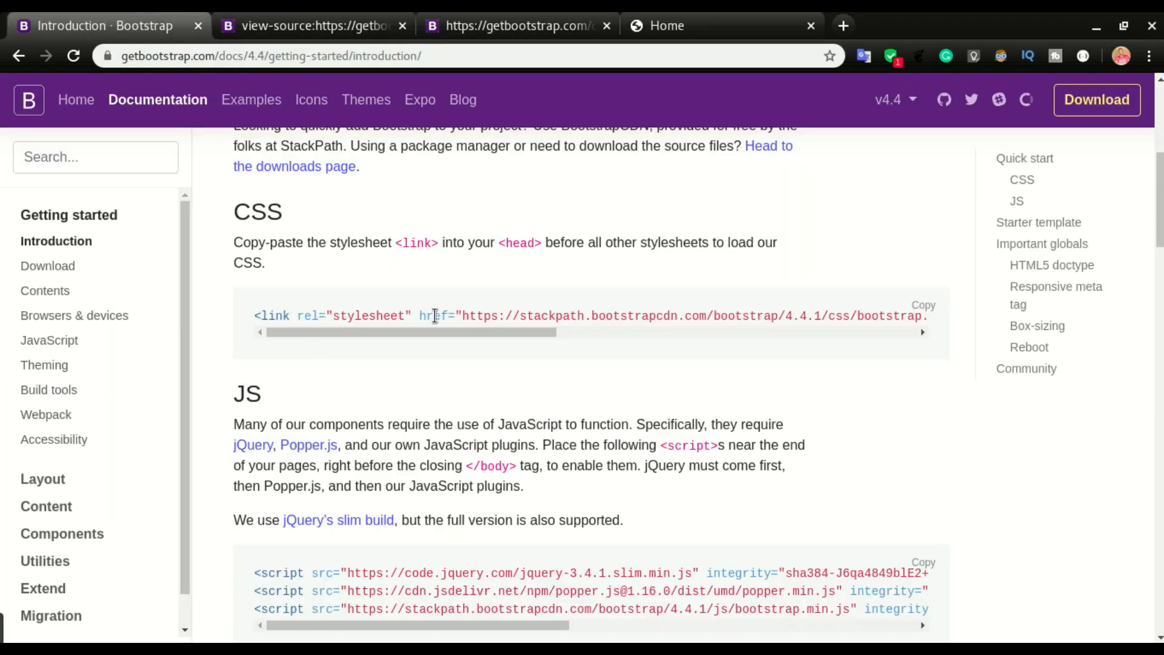
pyautogui.scroll(-3)
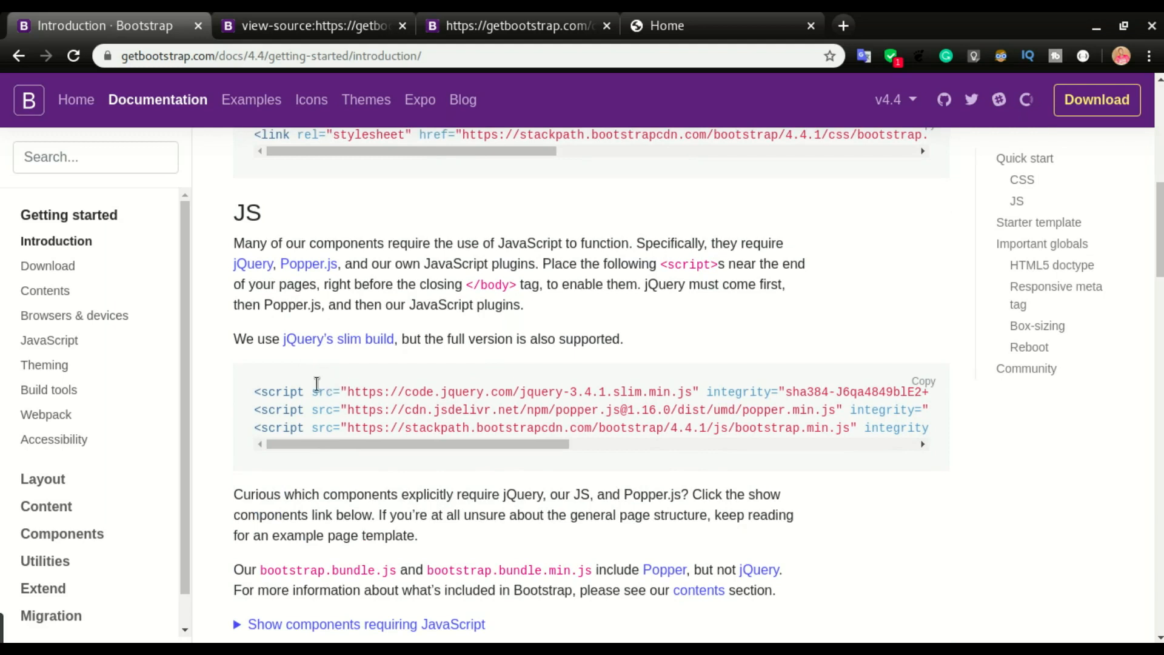
pyautogui.doubleClick(256, 392)
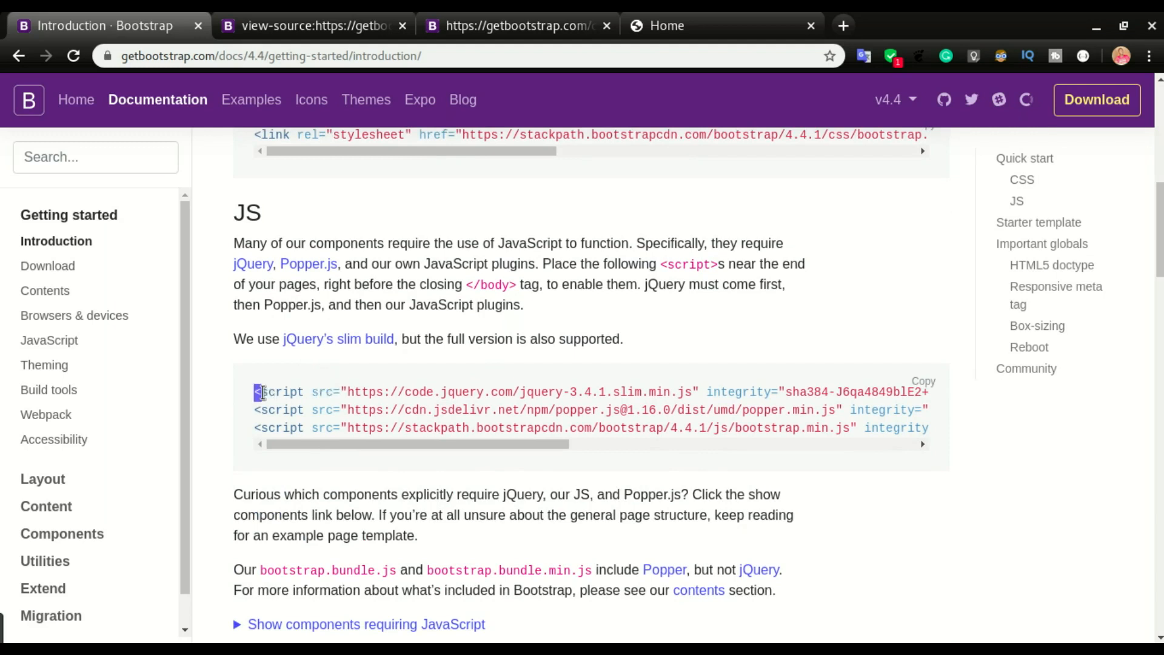
pyautogui.moveTo(909, 402)
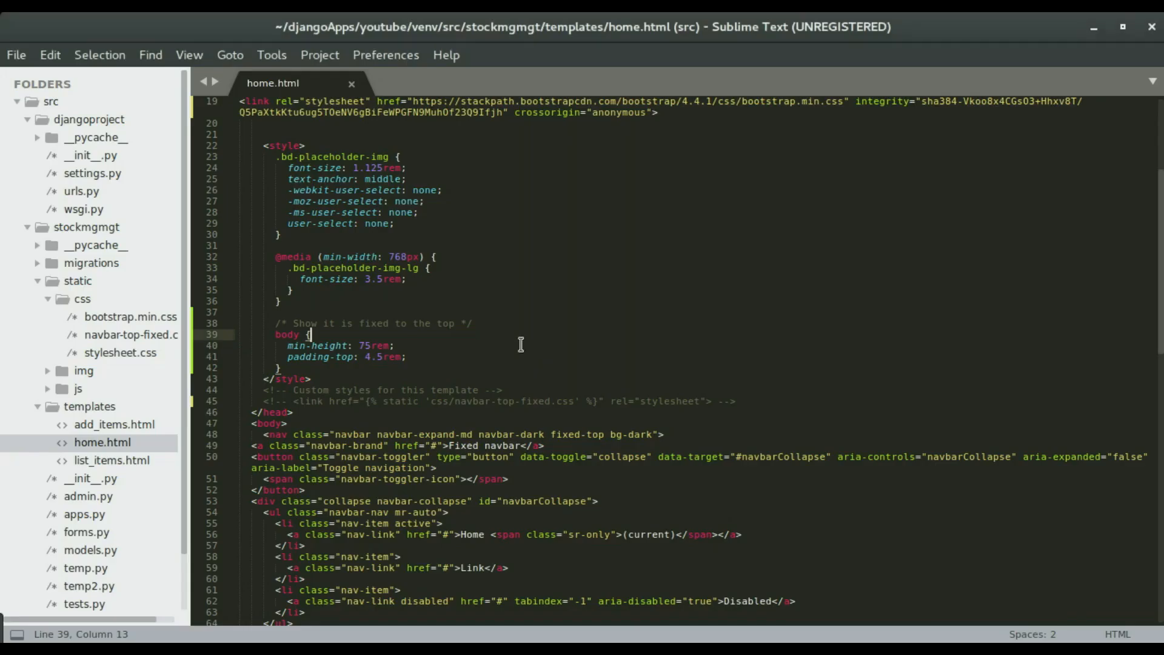
pyautogui.moveTo(379, 349)
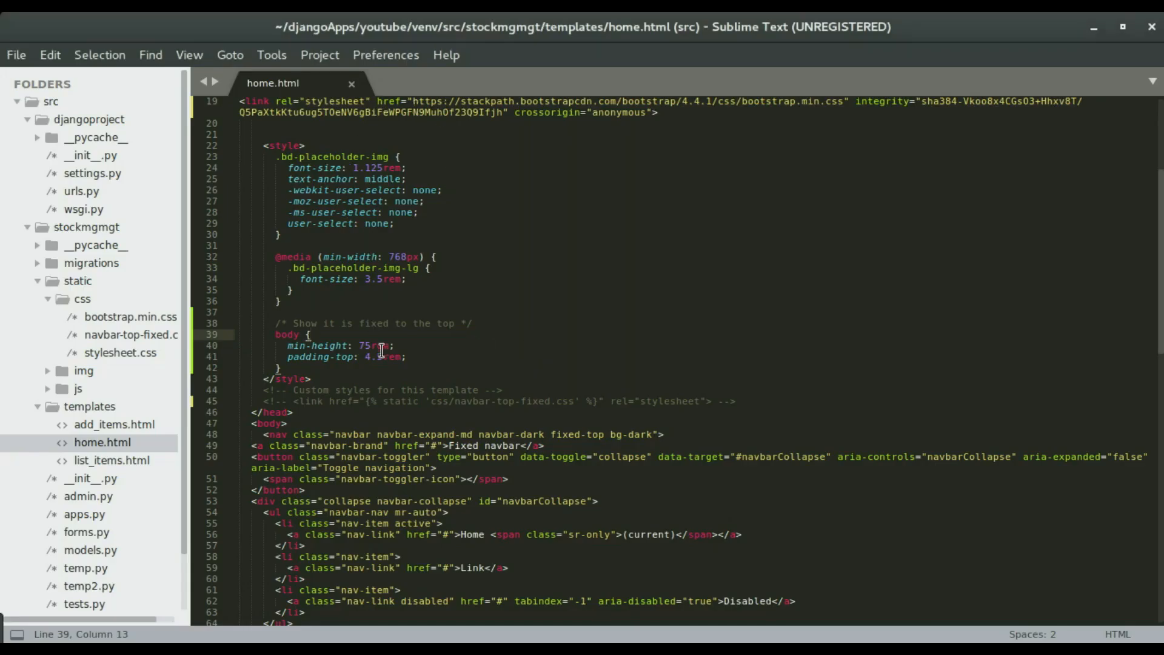
# Swap the old script tags before </body> for the jQuery, Popper and Bootstrap 4.4.1 CDN scripts and save
pyautogui.scroll(-3)
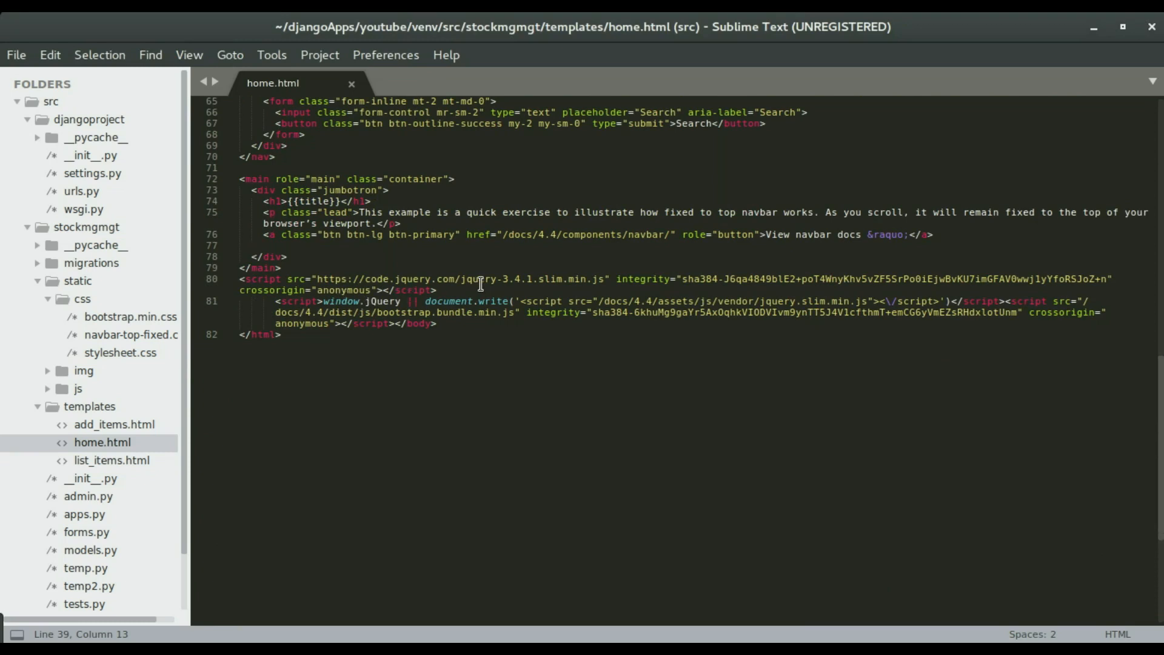
pyautogui.click(240, 279)
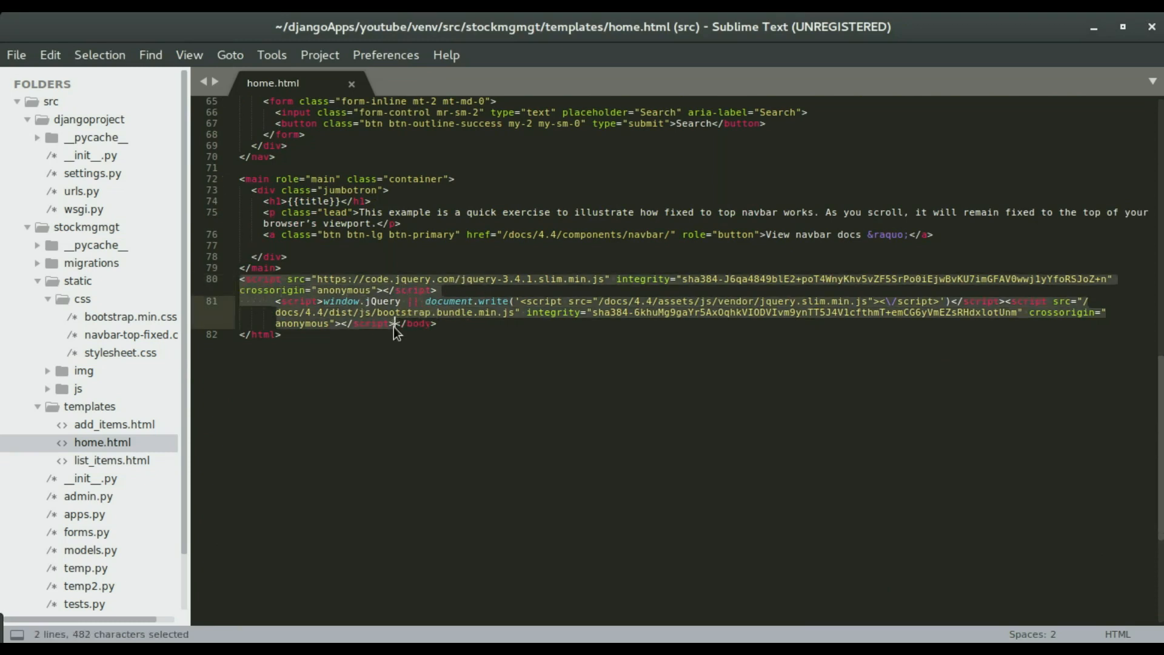
pyautogui.press('Delete')
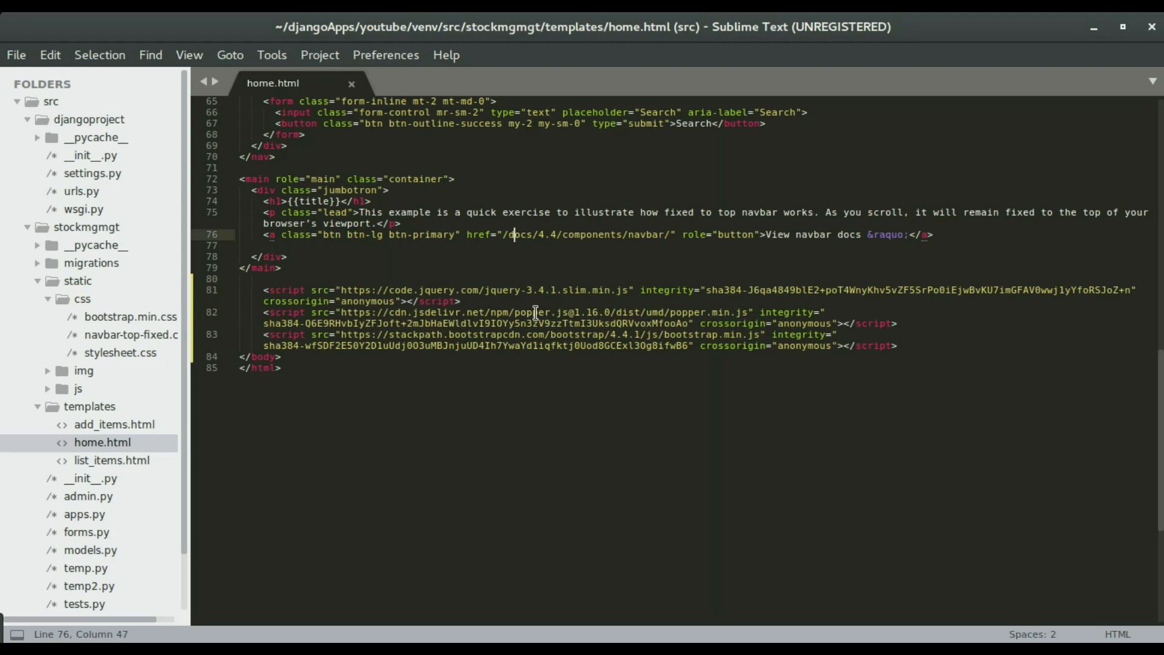
pyautogui.click(661, 25)
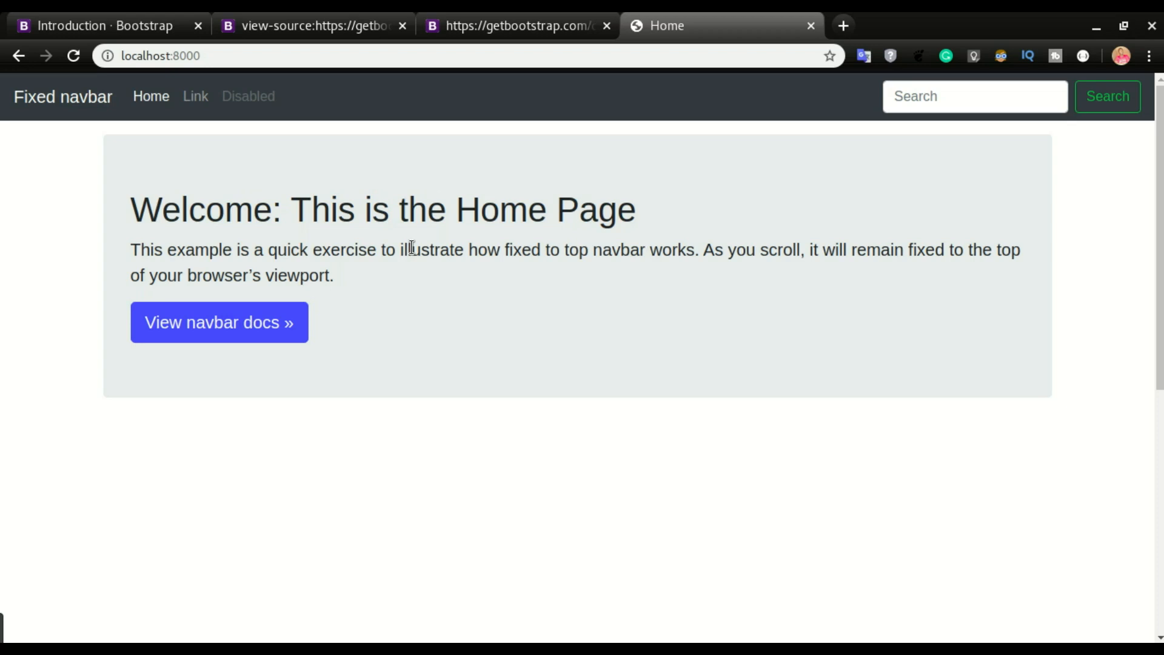
pyautogui.moveTo(415, 240)
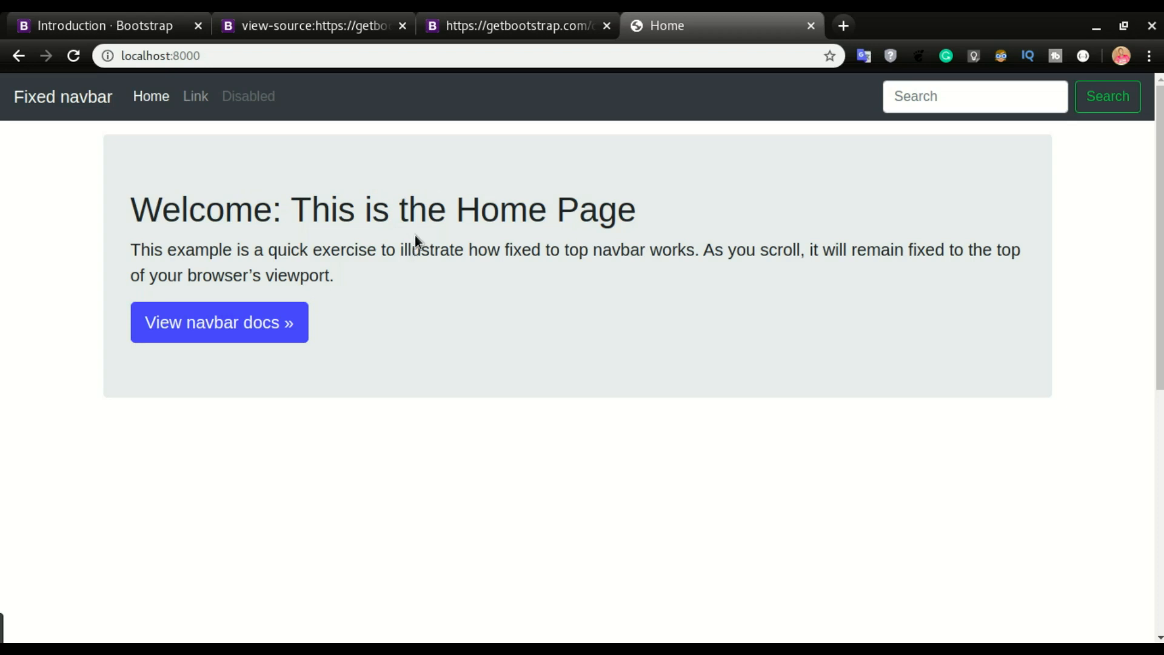
pyautogui.moveTo(580, 238)
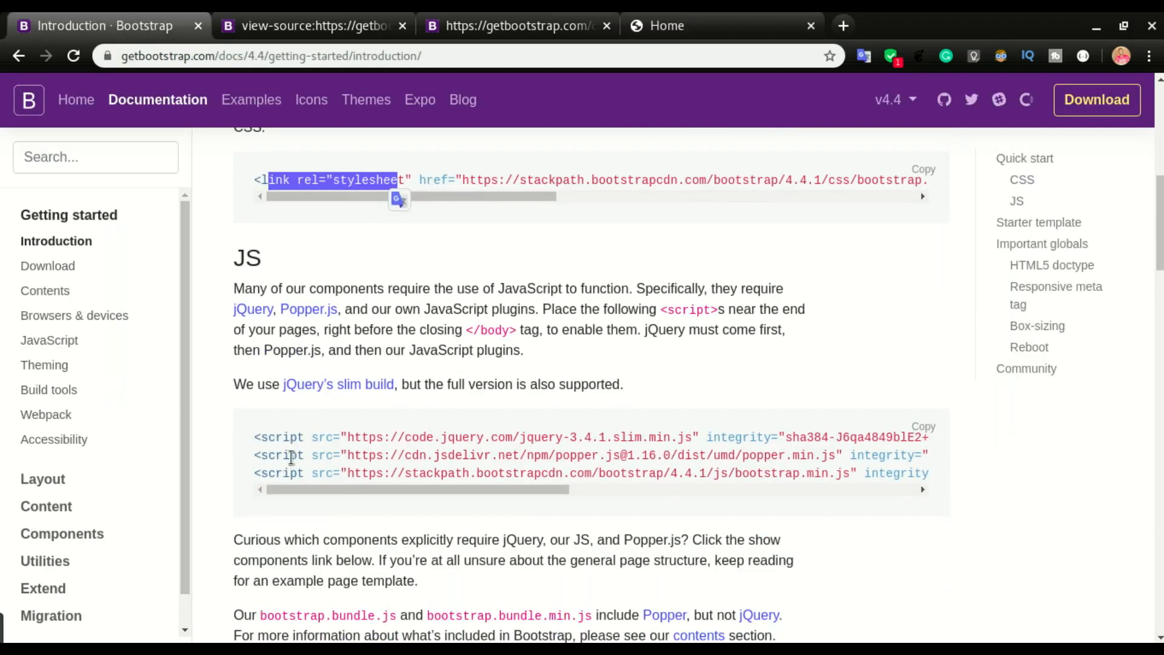
pyautogui.moveTo(379, 365)
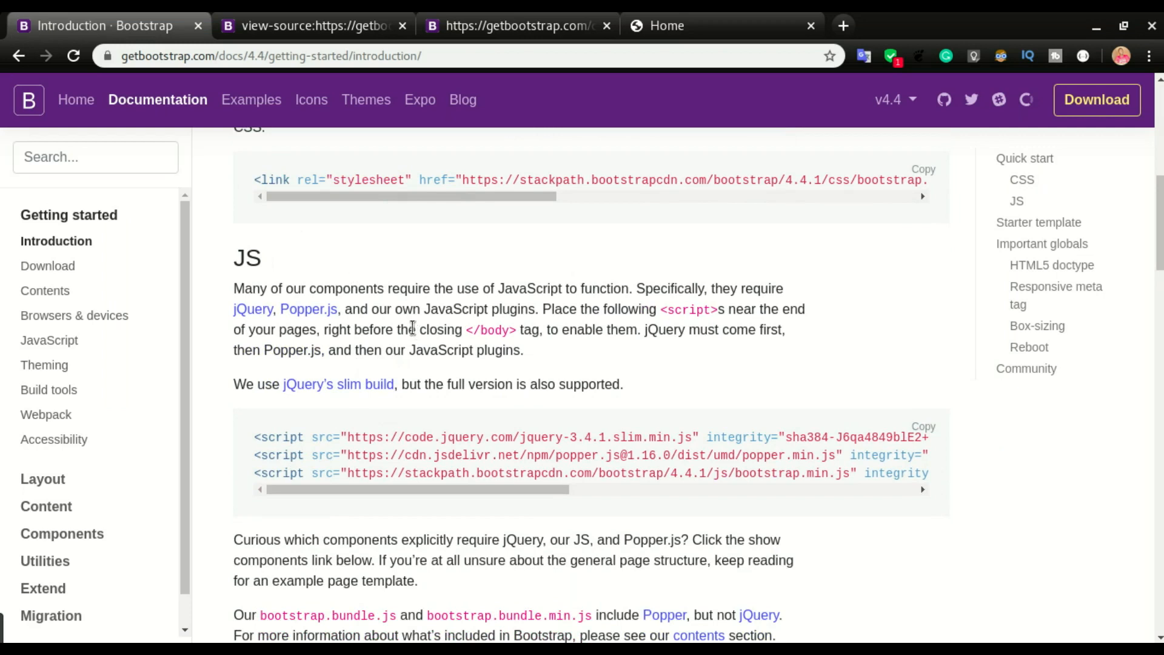
pyautogui.moveTo(395, 330)
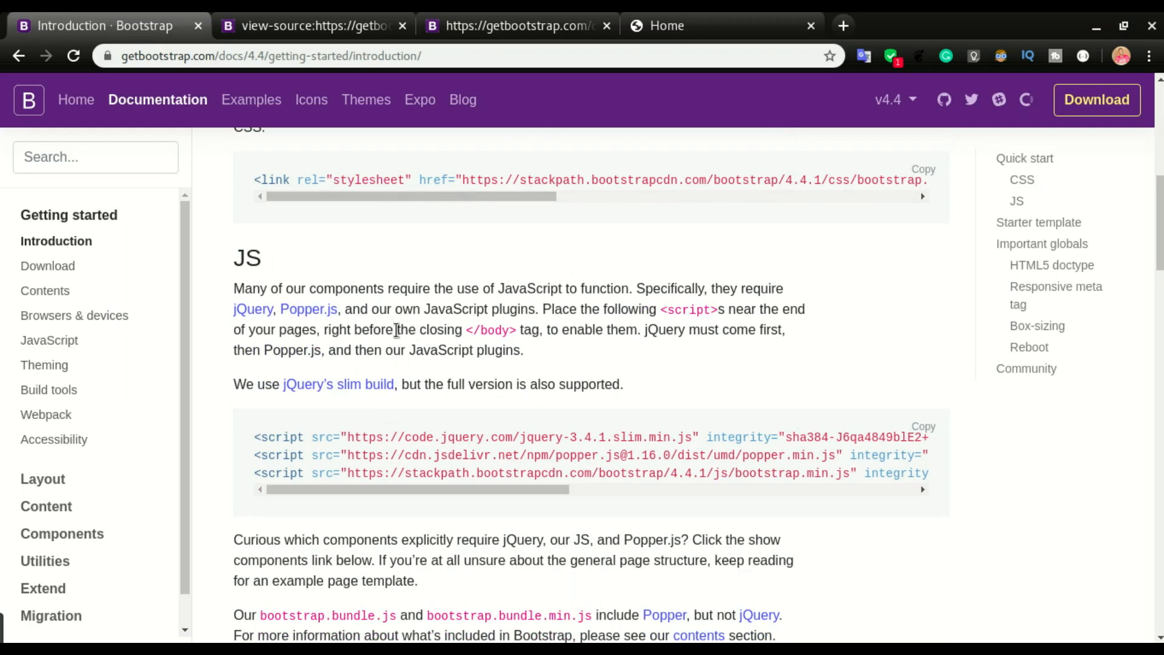